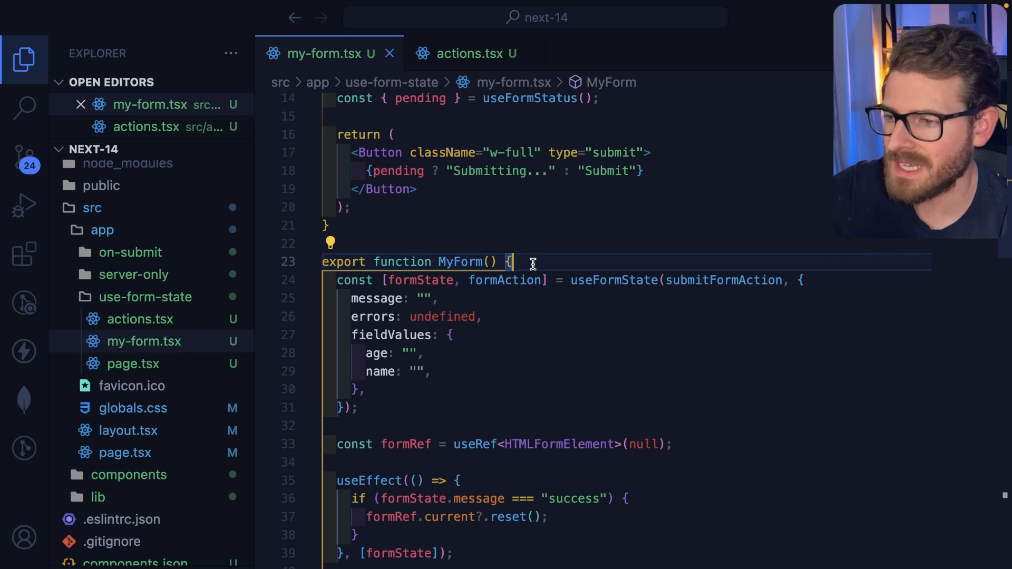
# Step: Fill the form with name asdf, correct the age to 50, and submit successfully
pyautogui.doubleClick(614, 280)
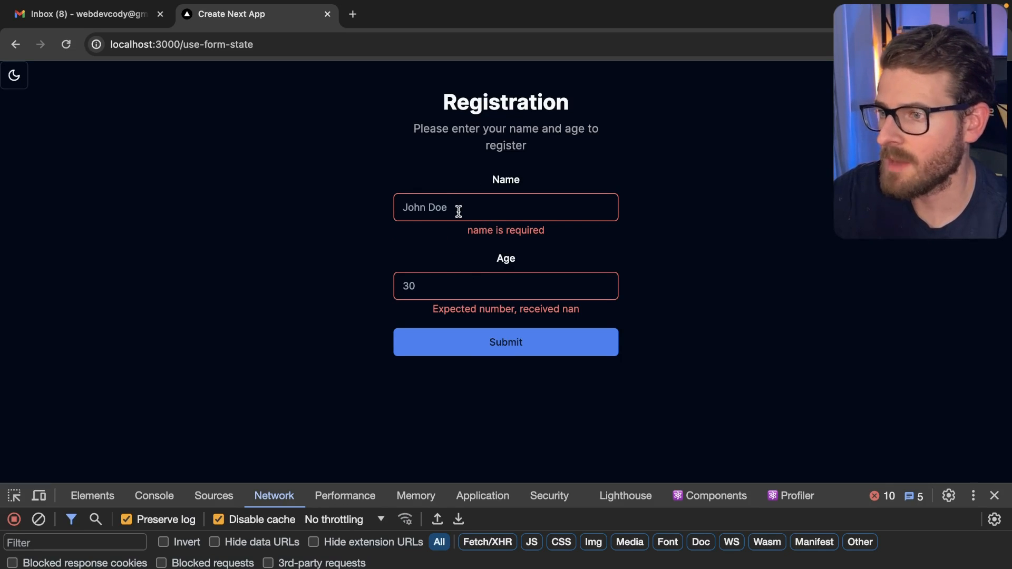
pyautogui.write('asdf')
pyautogui.write('140')
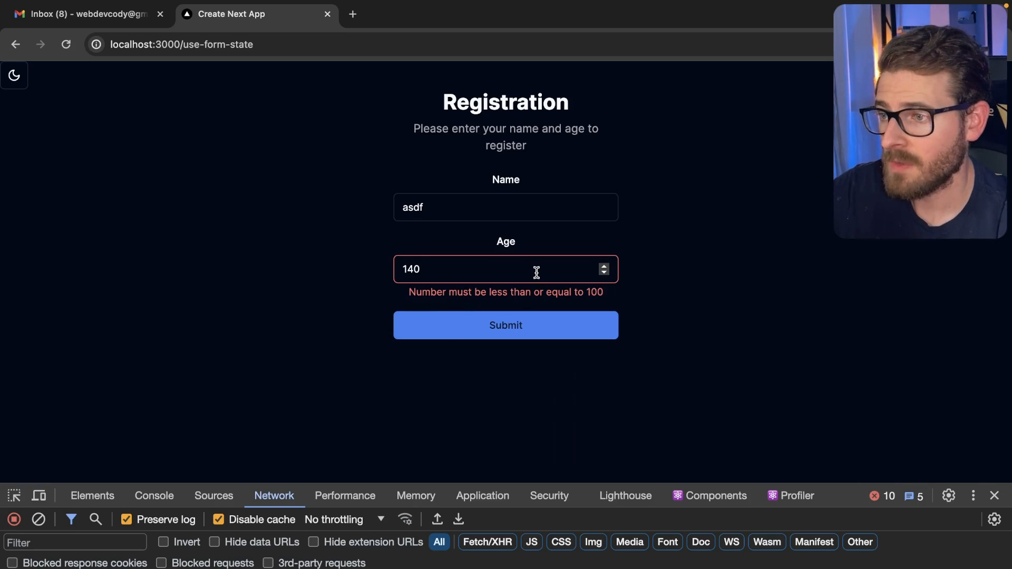
pyautogui.moveTo(554, 280)
pyautogui.write('50')
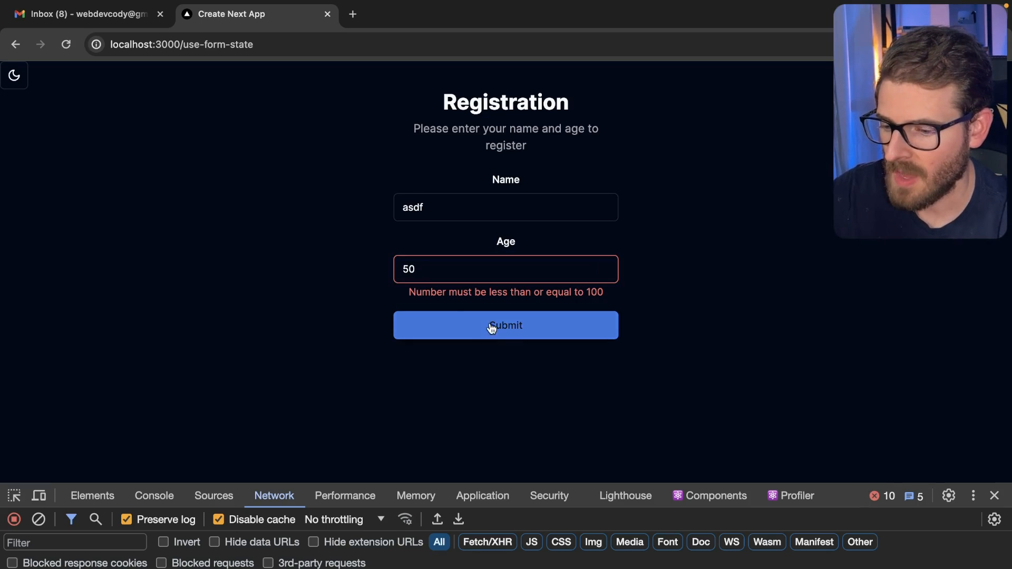
pyautogui.click(506, 325)
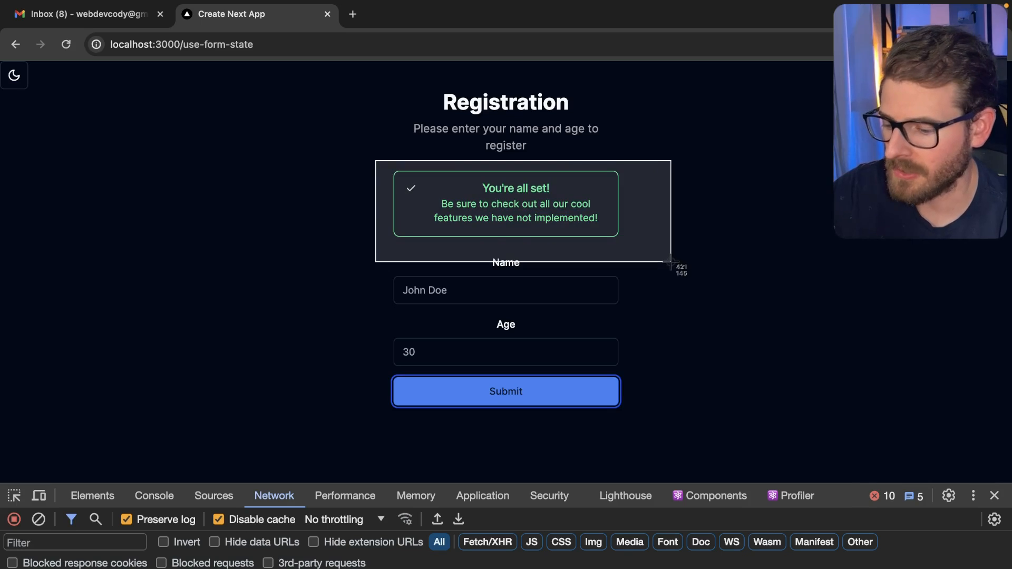
pyautogui.moveTo(769, 384)
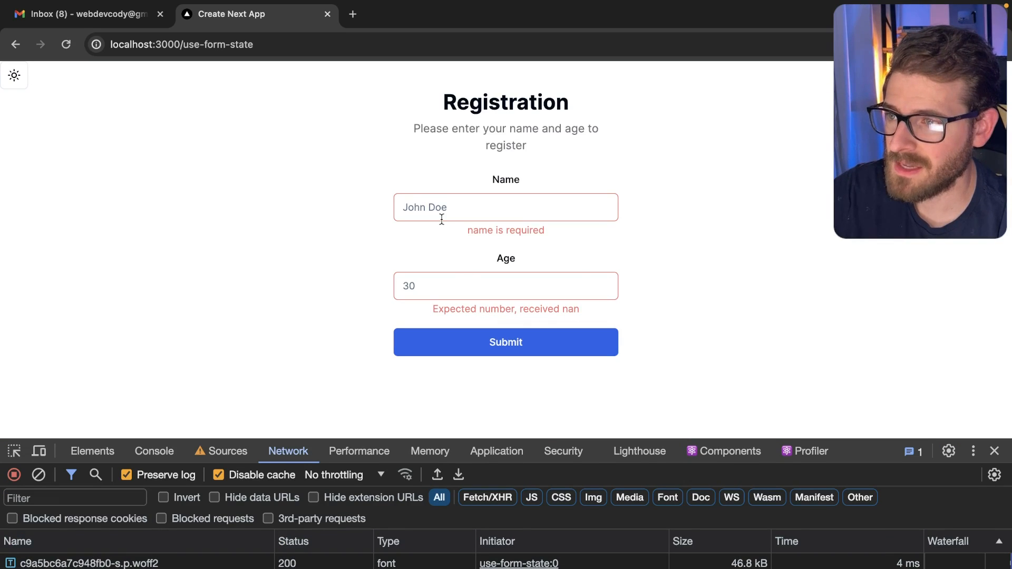
# Step: With JavaScript disabled, submit the form with name asdf and age 20
pyautogui.write('asdf')
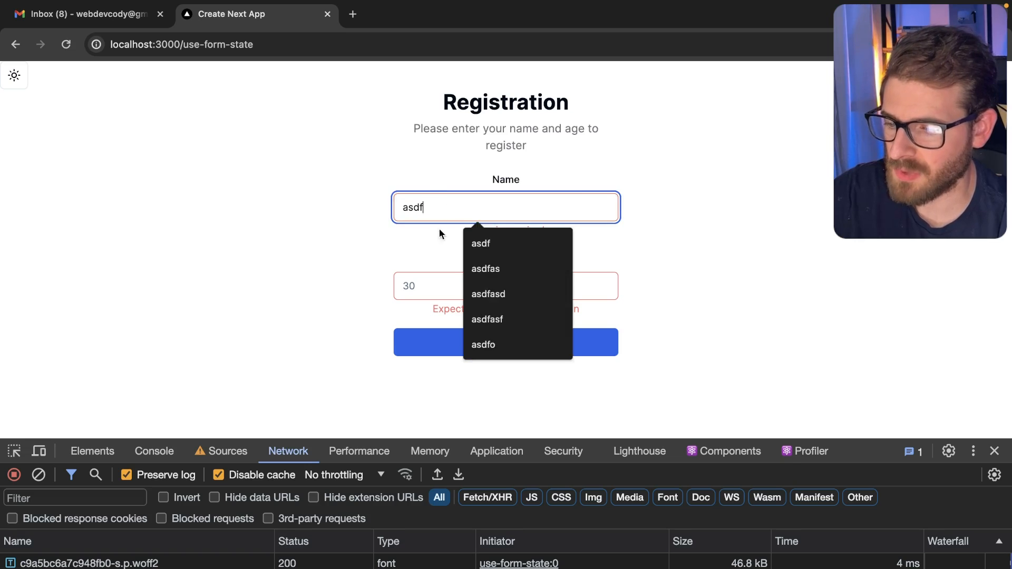
pyautogui.click(480, 342)
pyautogui.write('20')
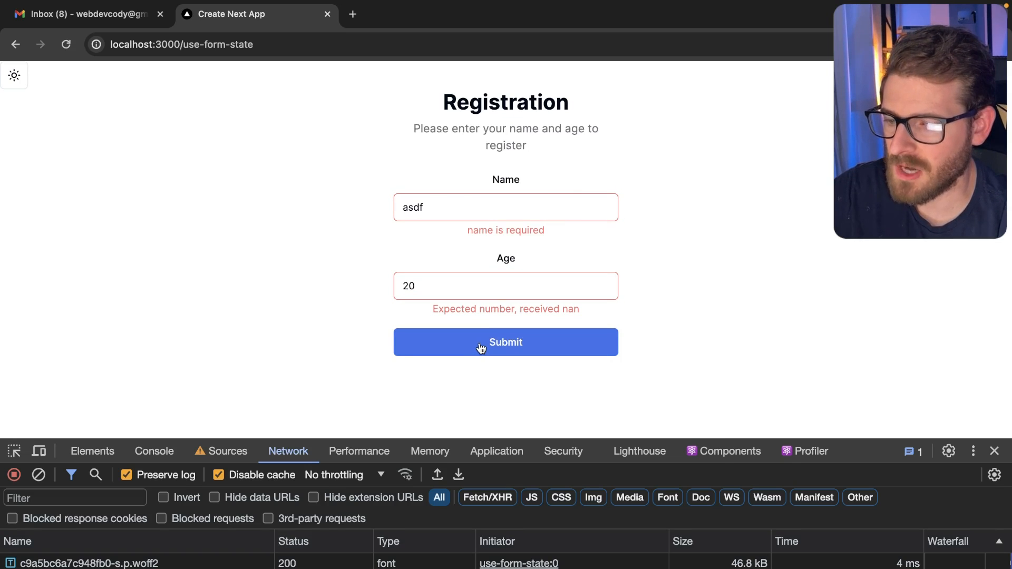
pyautogui.click(482, 346)
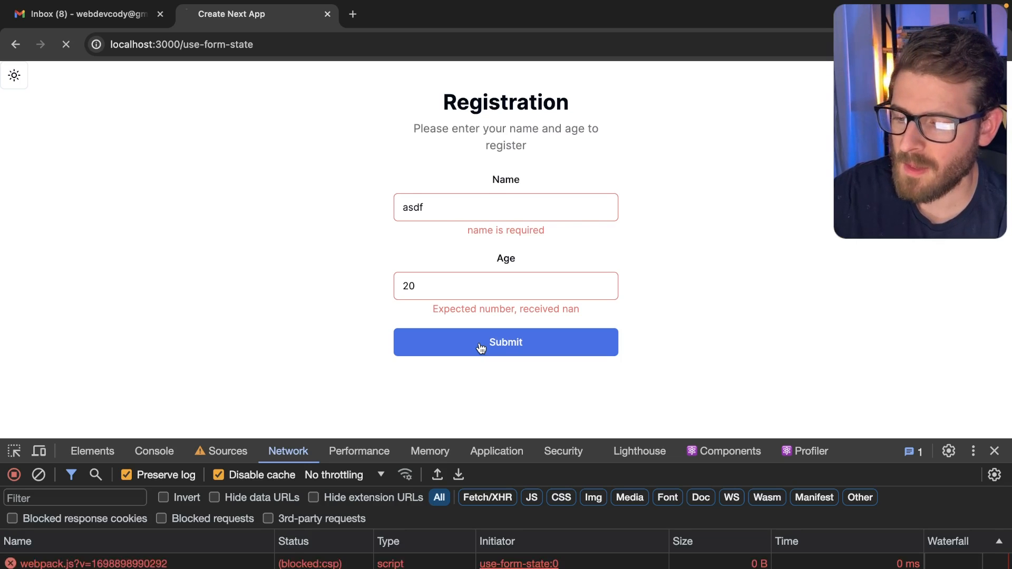
pyautogui.click(506, 342)
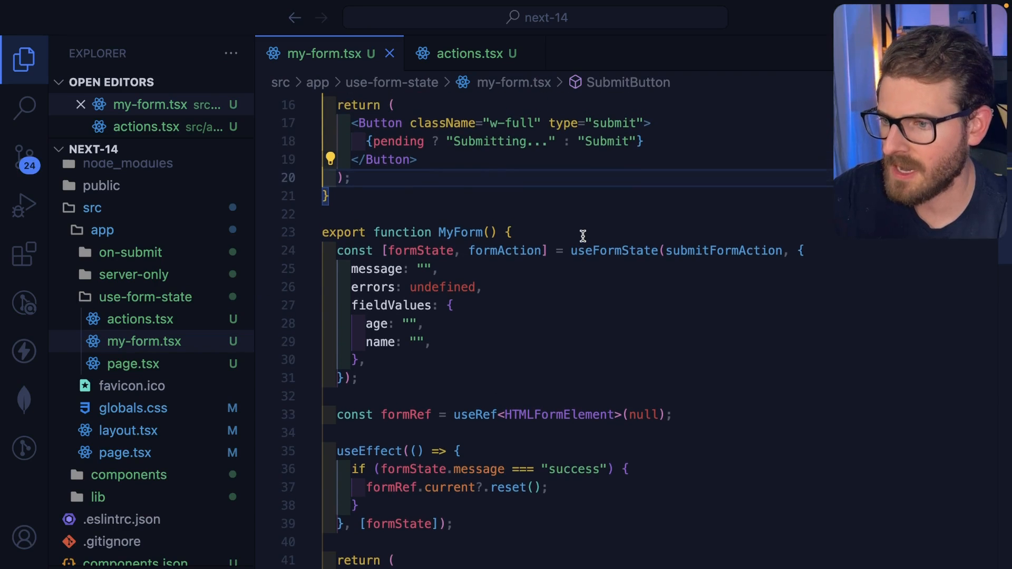
pyautogui.moveTo(390, 268)
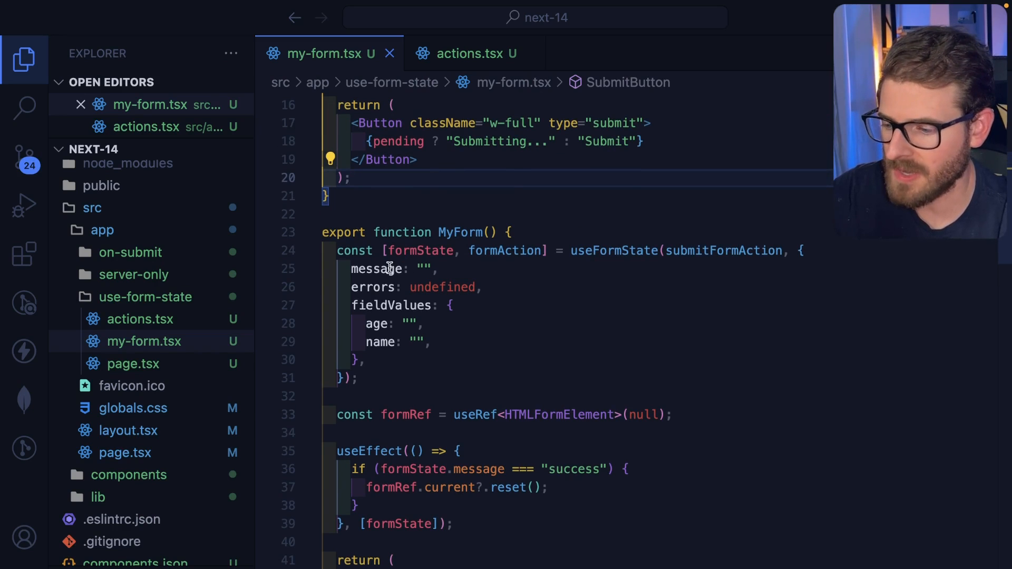
pyautogui.moveTo(437, 232)
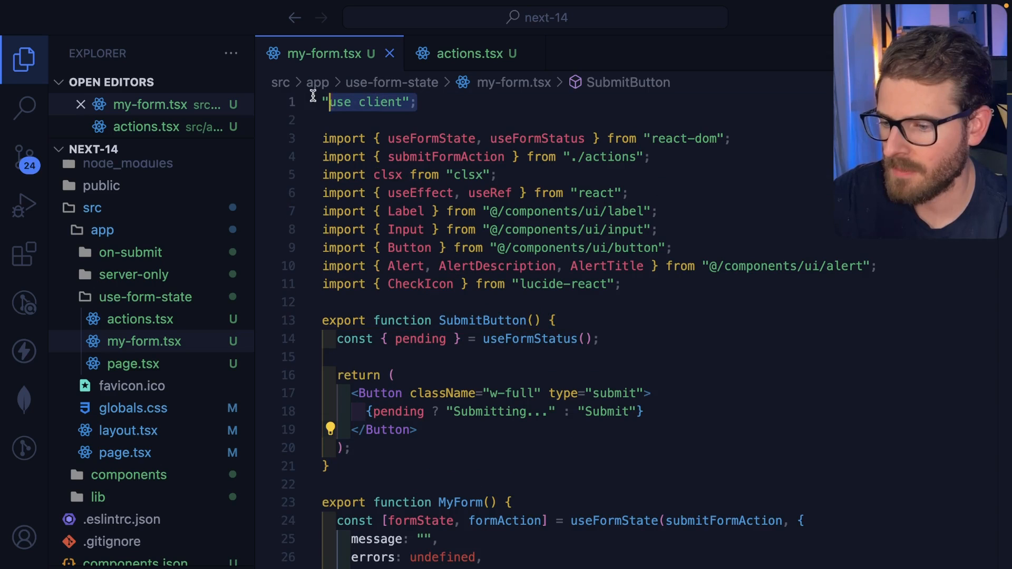
pyautogui.scroll(-3)
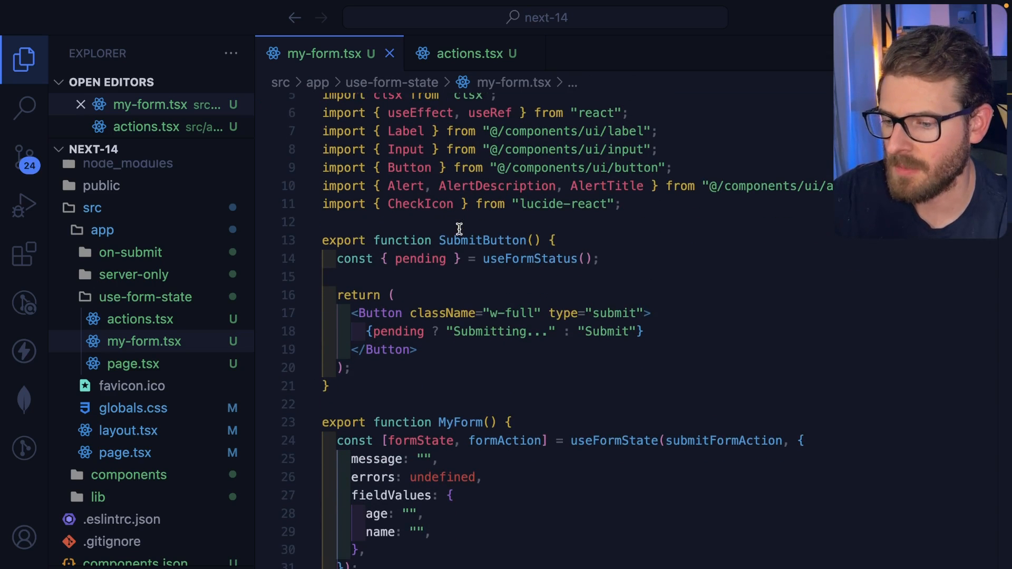
pyautogui.scroll(-3)
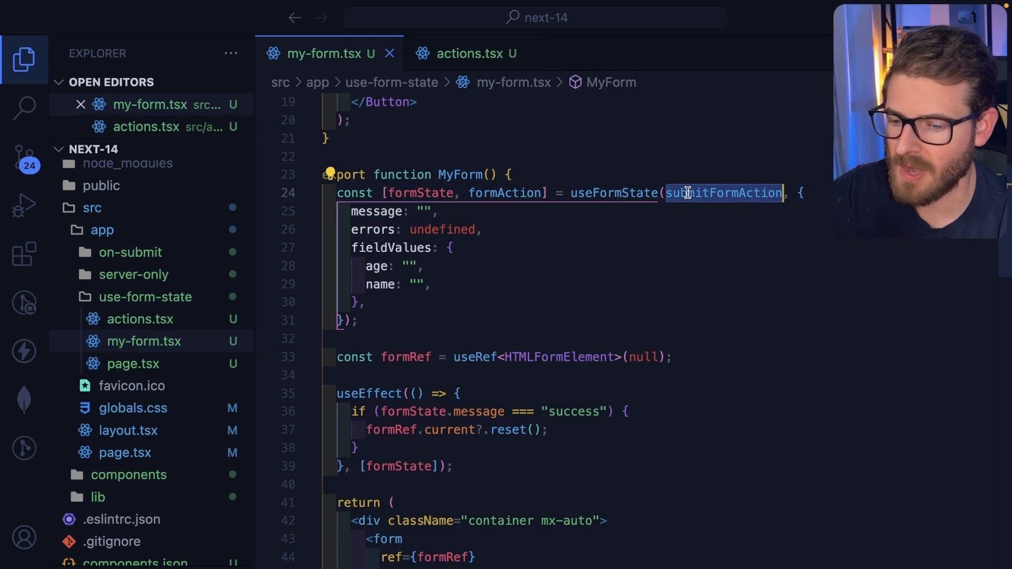
pyautogui.moveTo(601, 193)
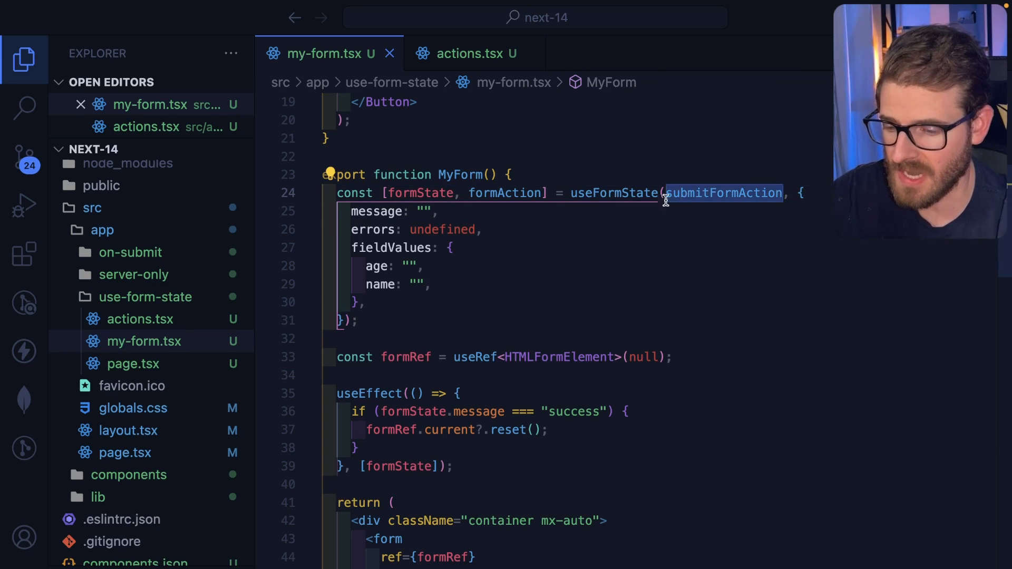
pyautogui.click(421, 193)
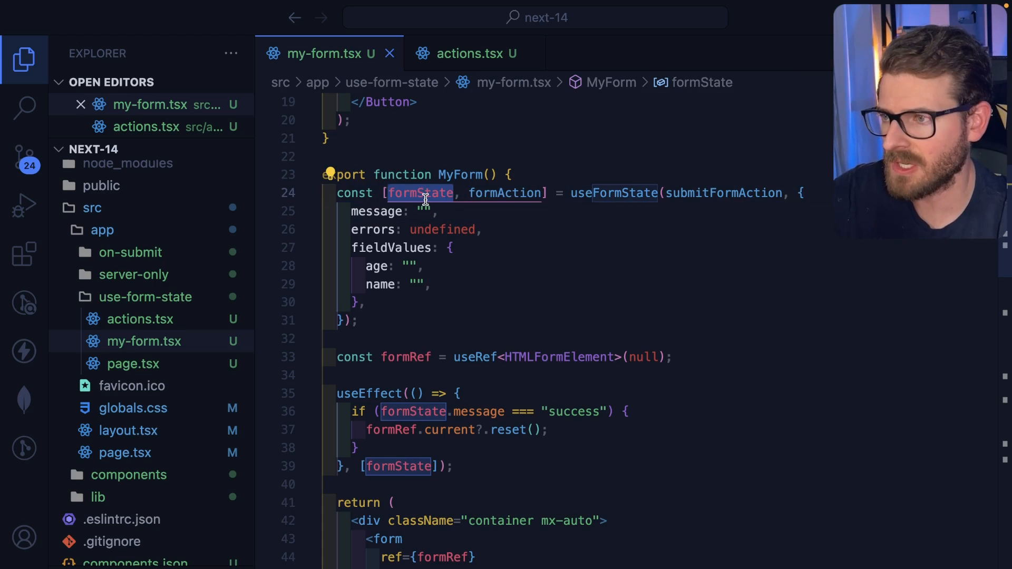
pyautogui.moveTo(407, 193)
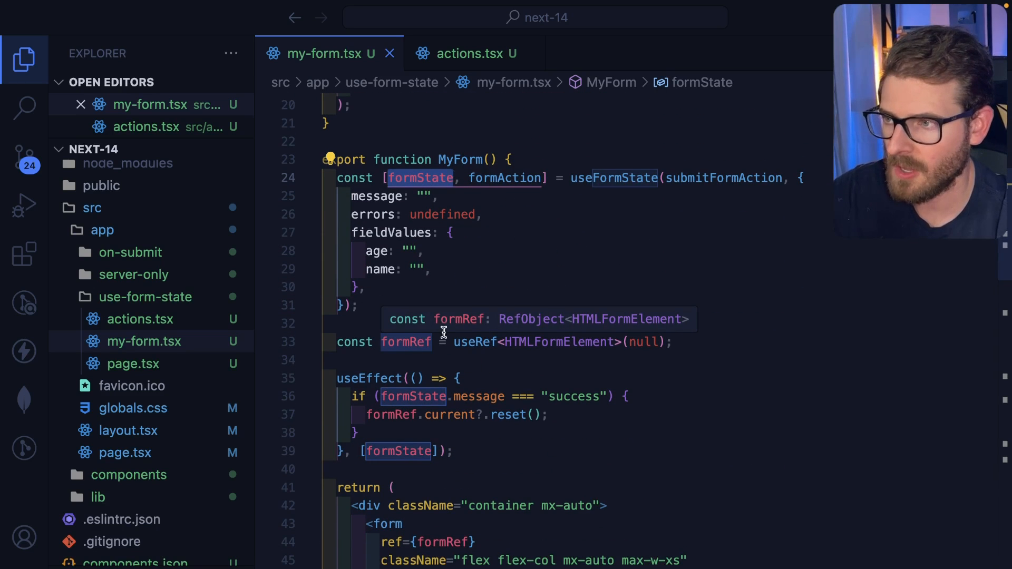
pyautogui.moveTo(497, 255)
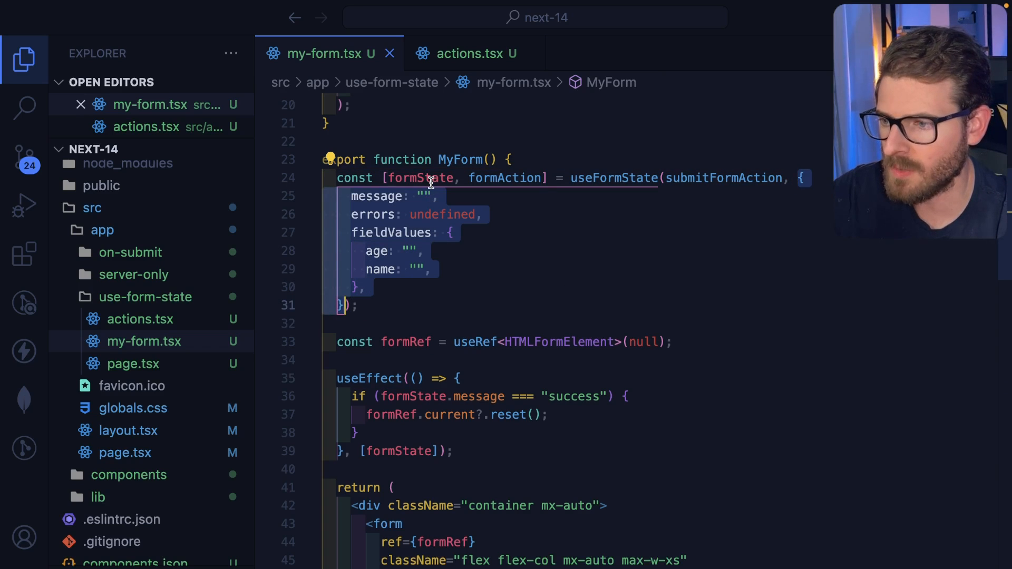
pyautogui.doubleClick(442, 215)
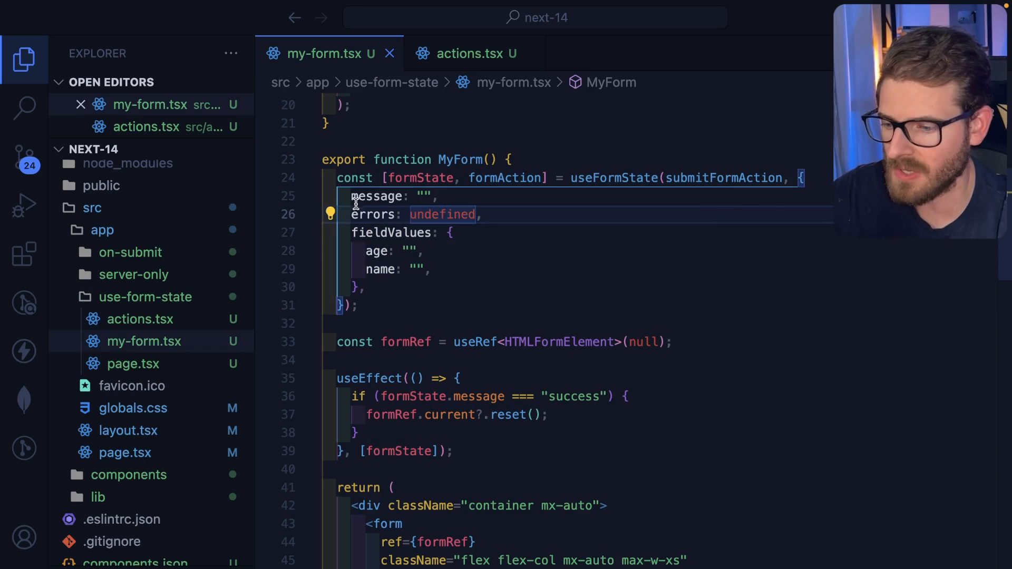
pyautogui.click(484, 215)
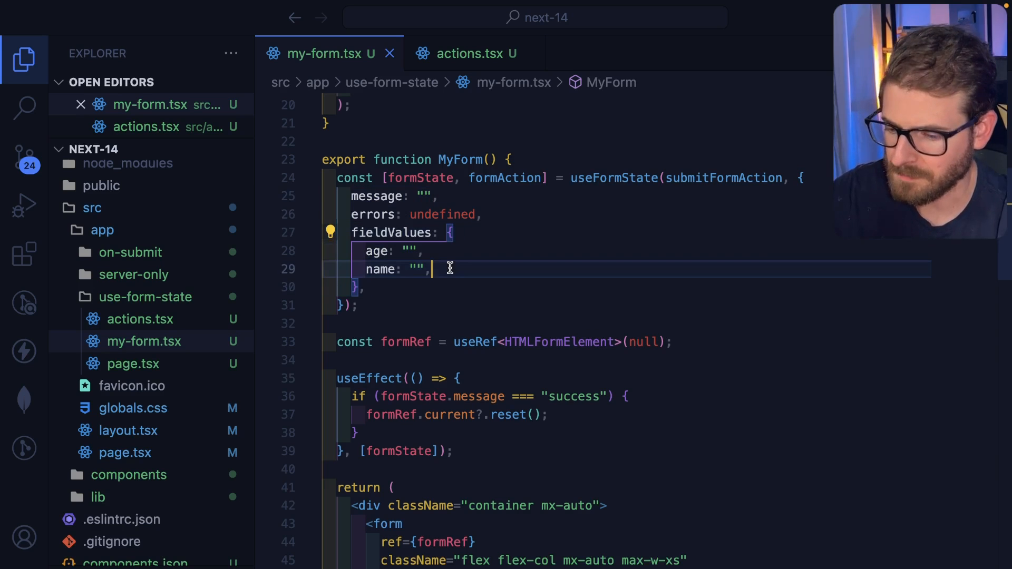
pyautogui.scroll(-3)
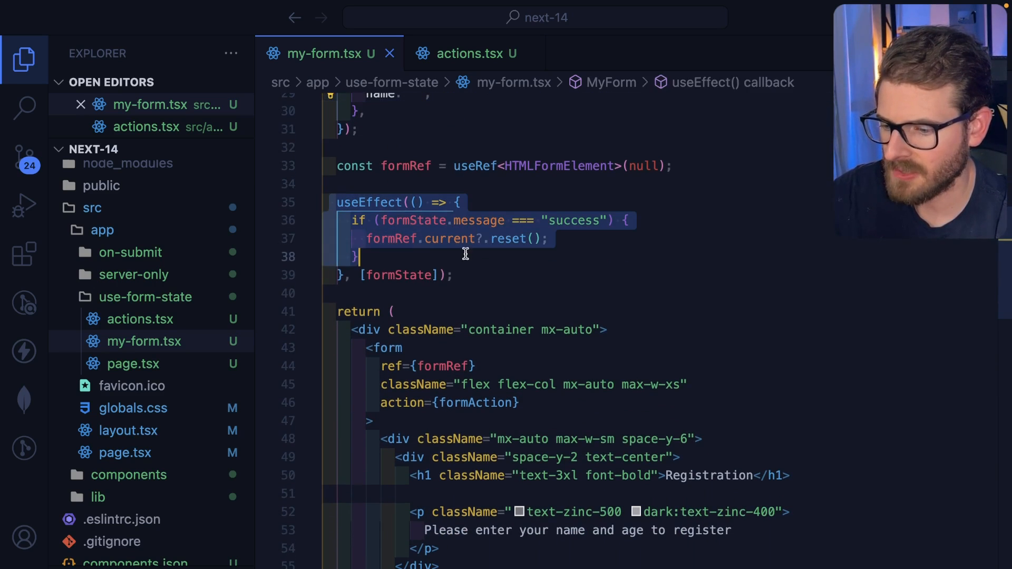
pyautogui.moveTo(406, 221)
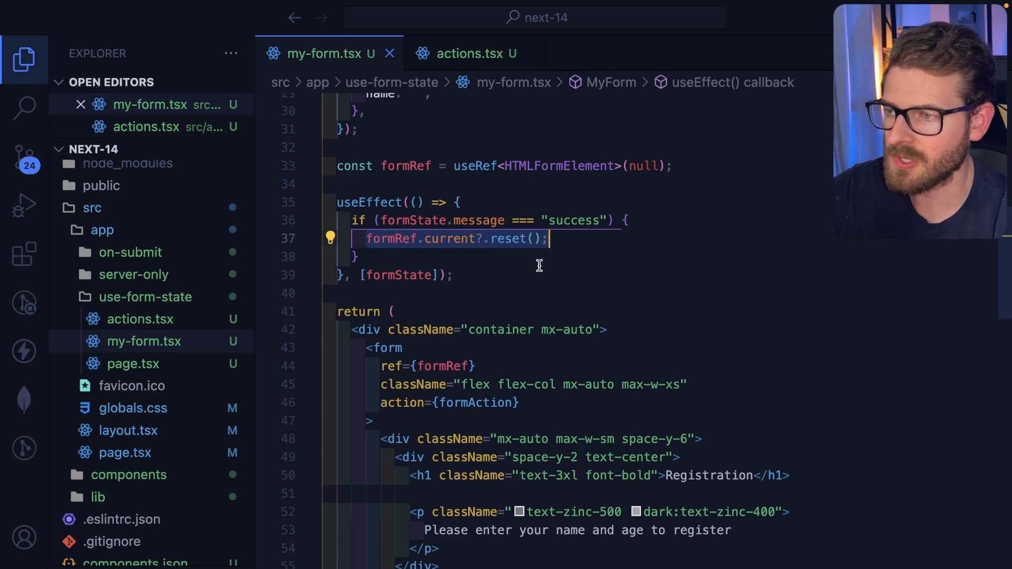
pyautogui.scroll(-3)
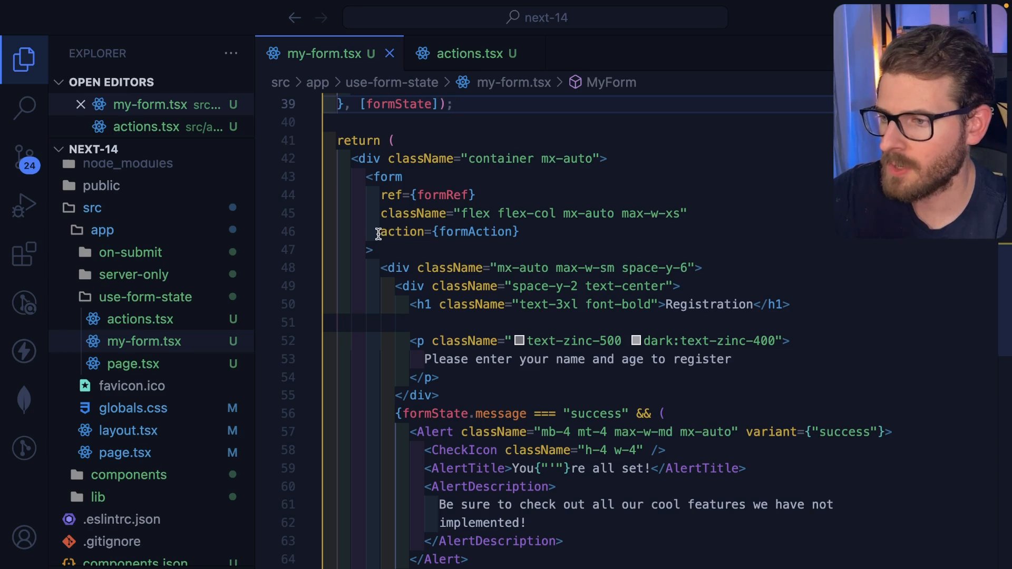
pyautogui.doubleClick(474, 231)
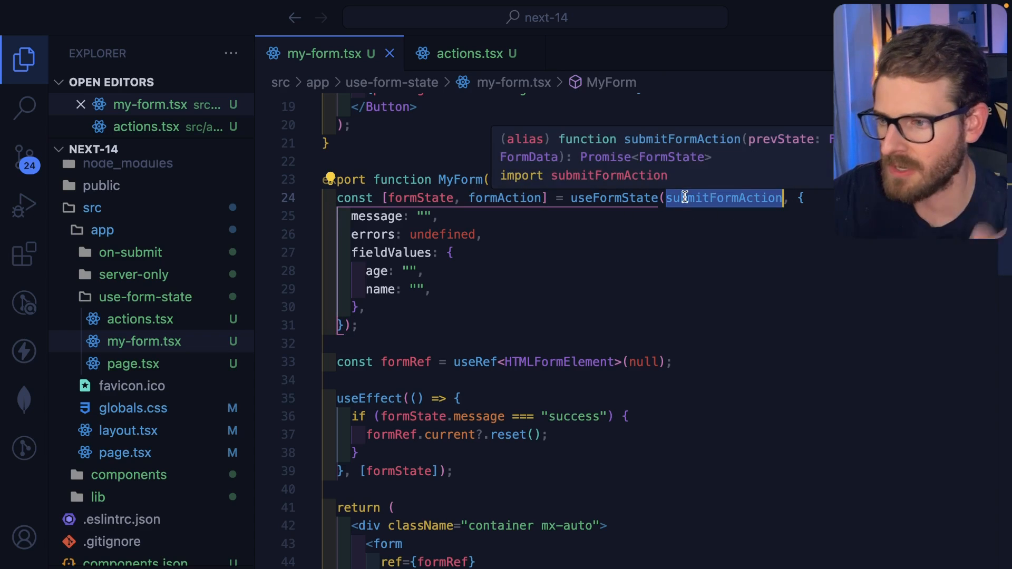
pyautogui.scroll(-3)
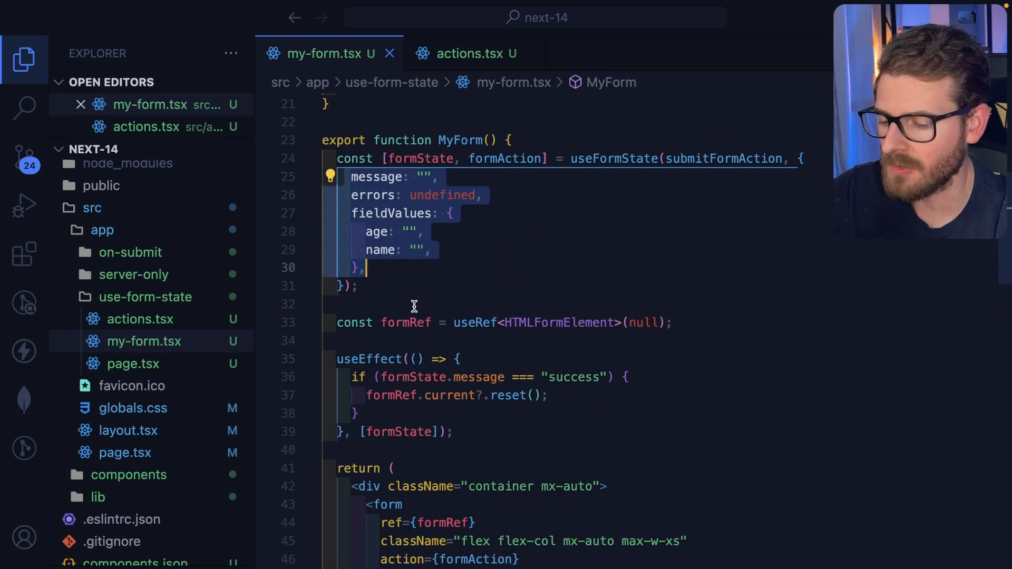
pyautogui.scroll(-3)
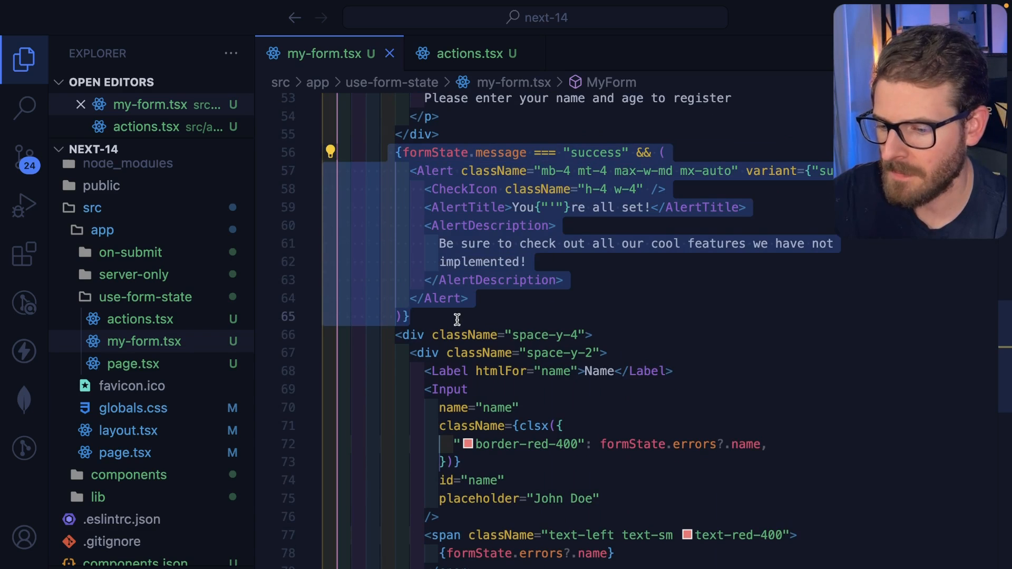
pyautogui.scroll(-3)
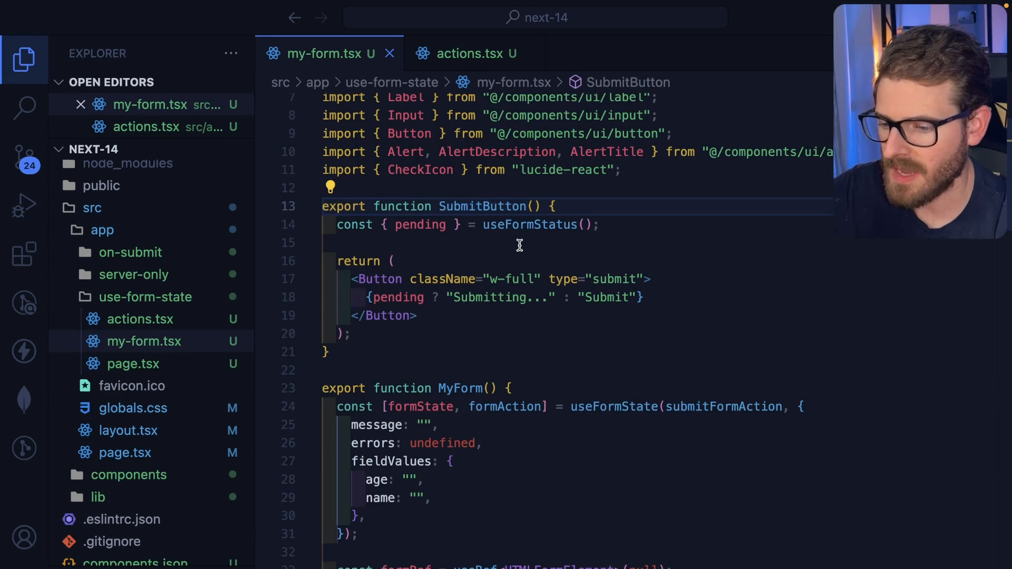
pyautogui.doubleClick(528, 224)
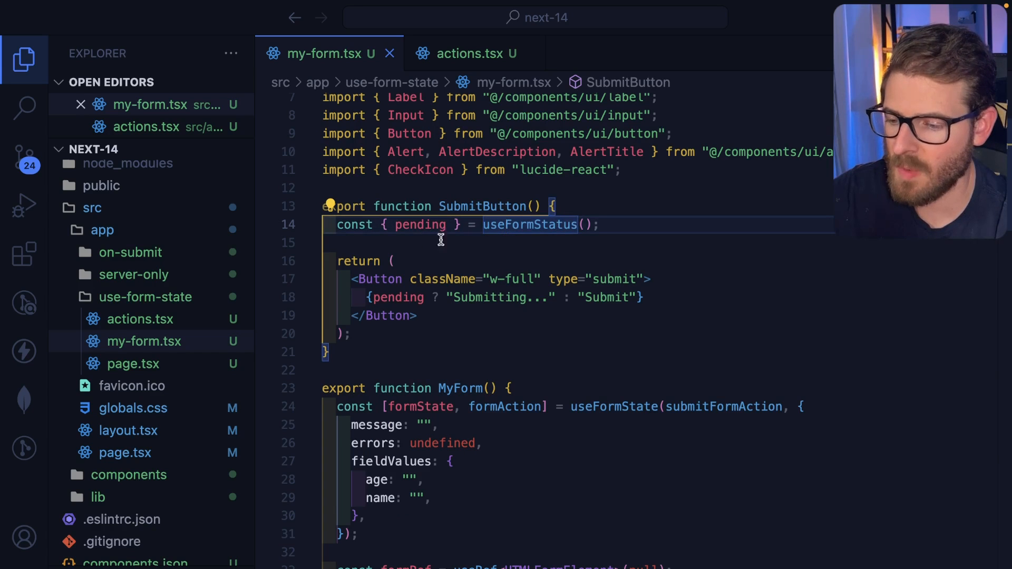
pyautogui.moveTo(448, 315)
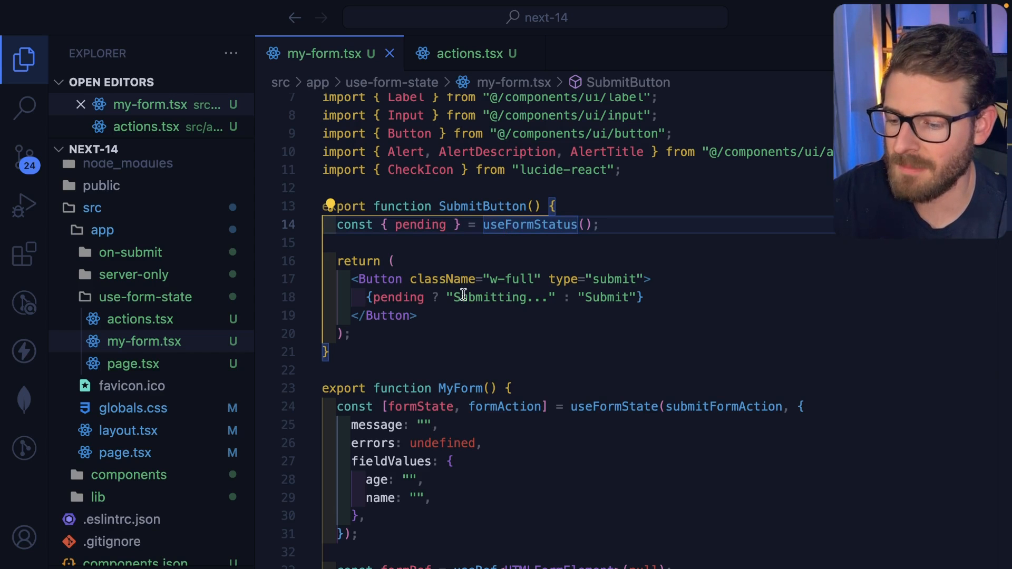
pyautogui.scroll(-3)
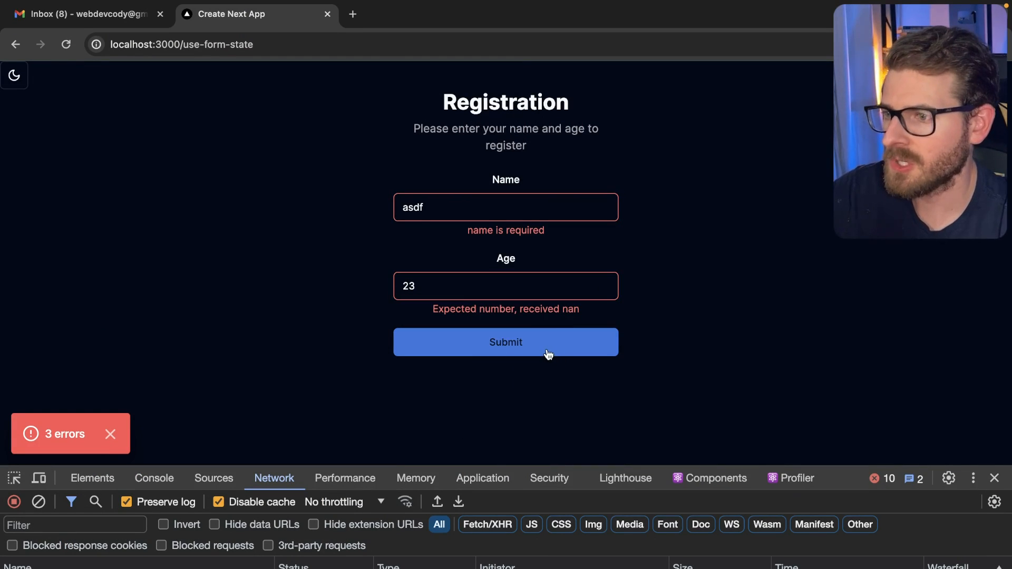
# Step: Submit a valid registration under Slow 3G throttling and get the success alert
pyautogui.click(505, 342)
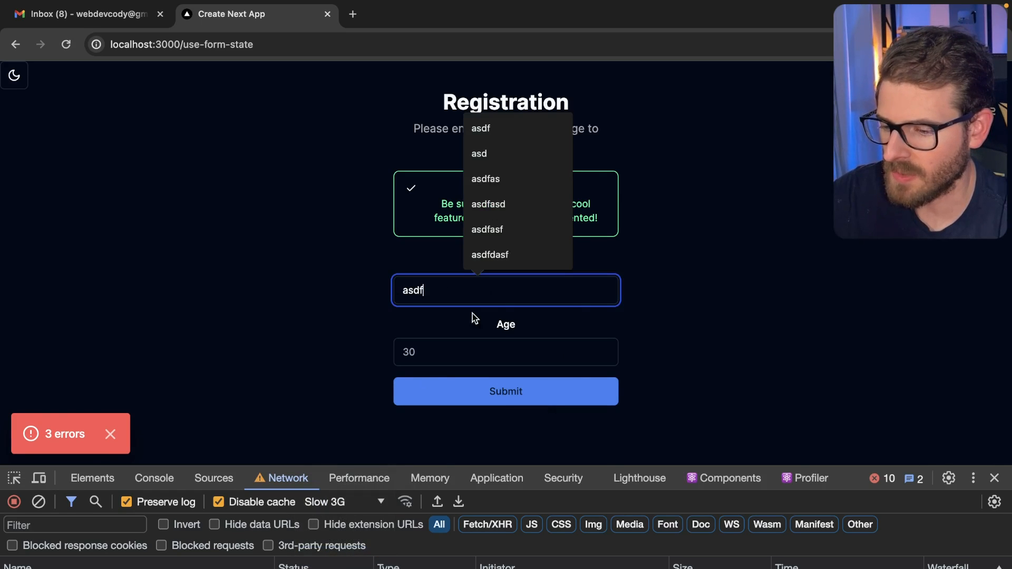
pyautogui.click(505, 392)
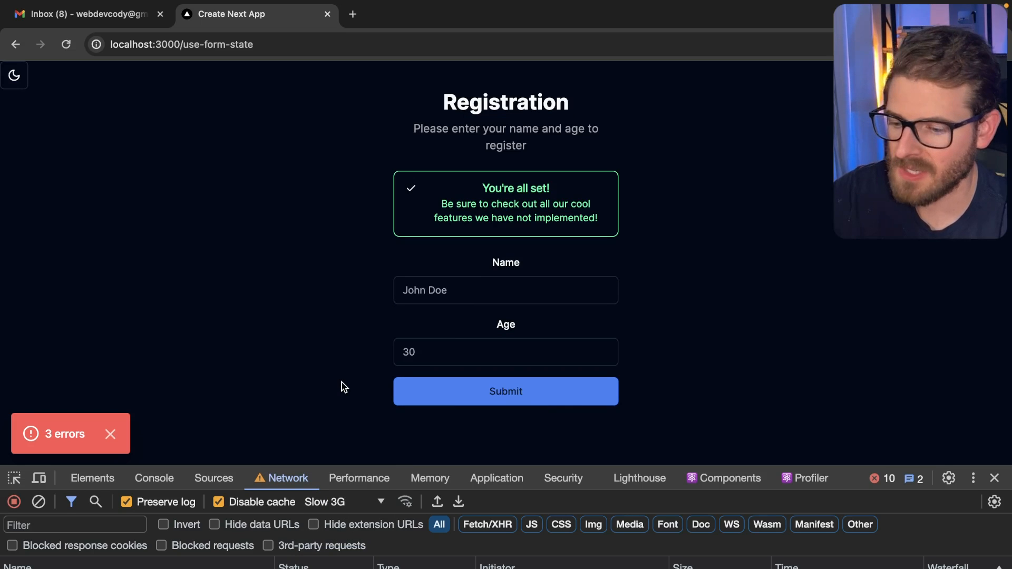
pyautogui.click(342, 501)
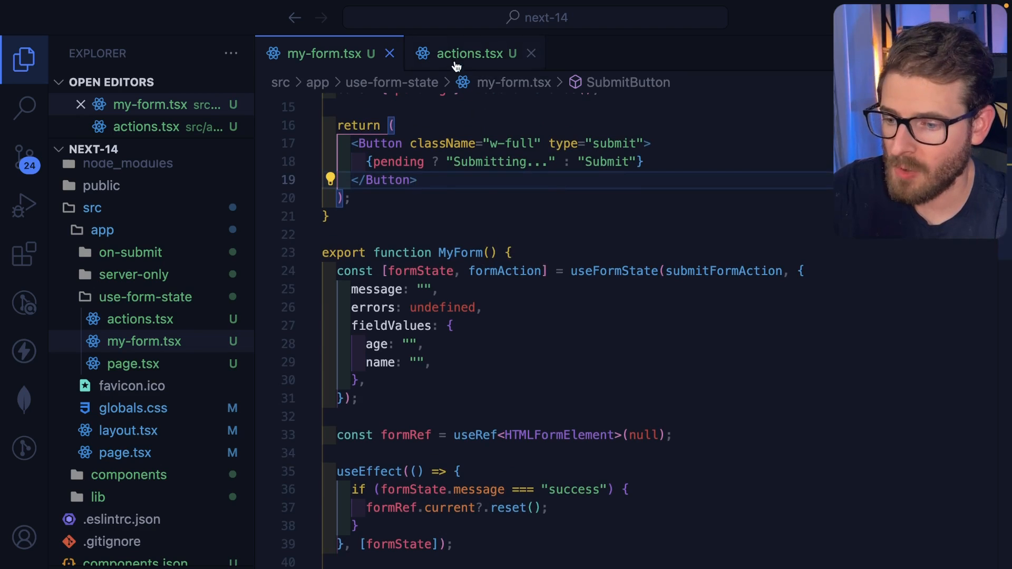
# Step: Open actions.tsx and review submitFormAction's parameters and formData reads
pyautogui.click(475, 53)
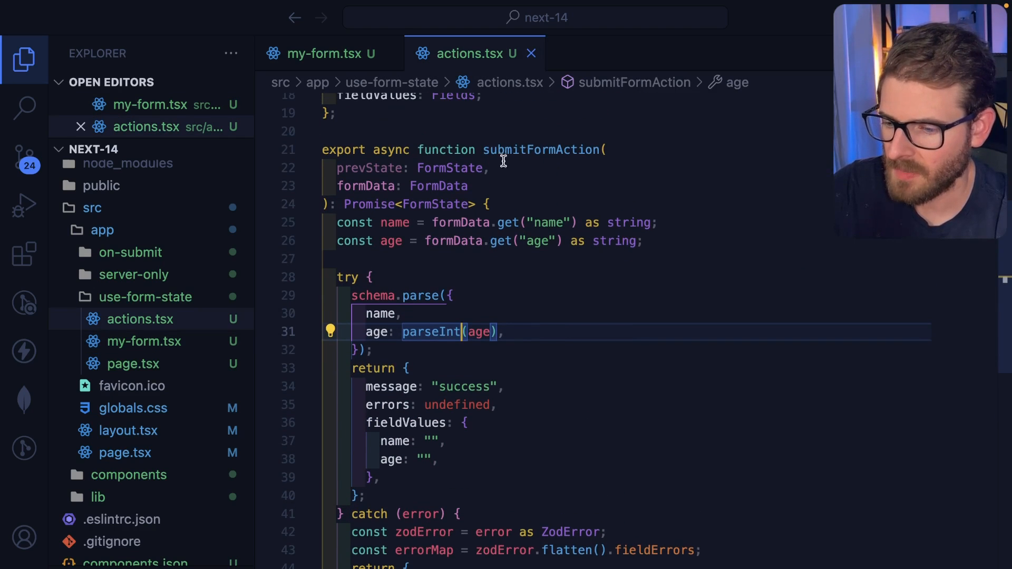
pyautogui.doubleClick(541, 151)
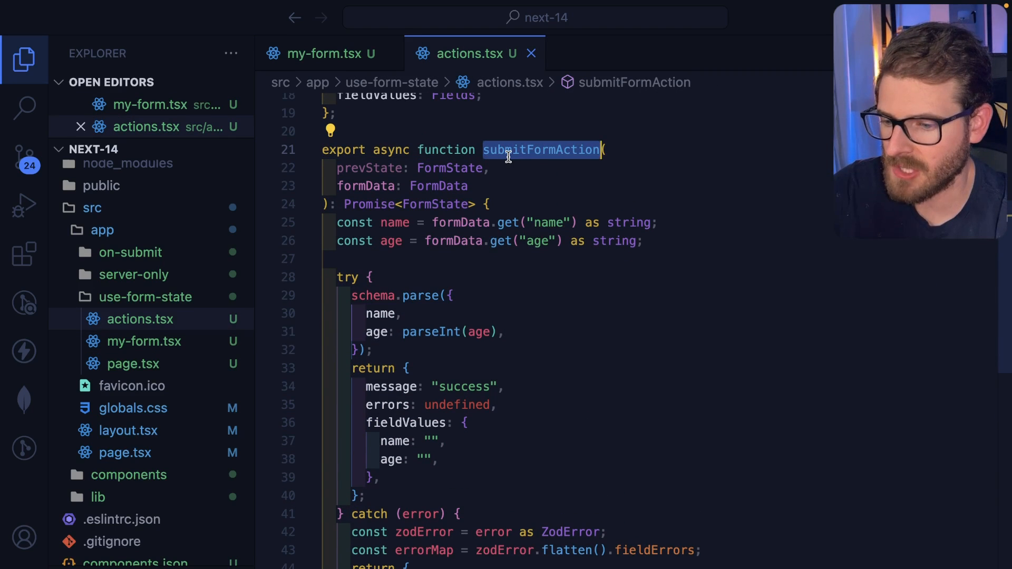
pyautogui.scroll(3)
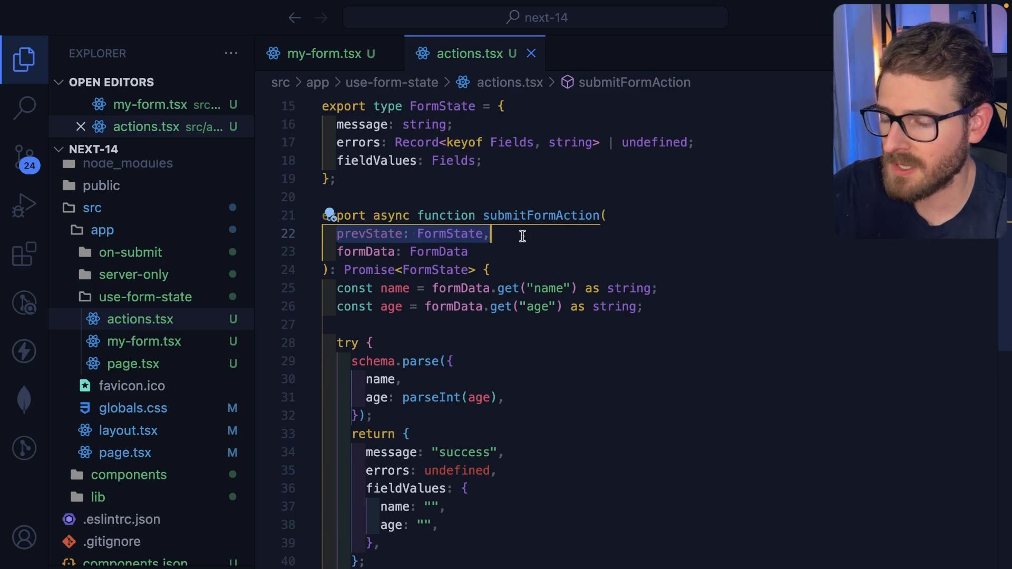
pyautogui.moveTo(426, 234)
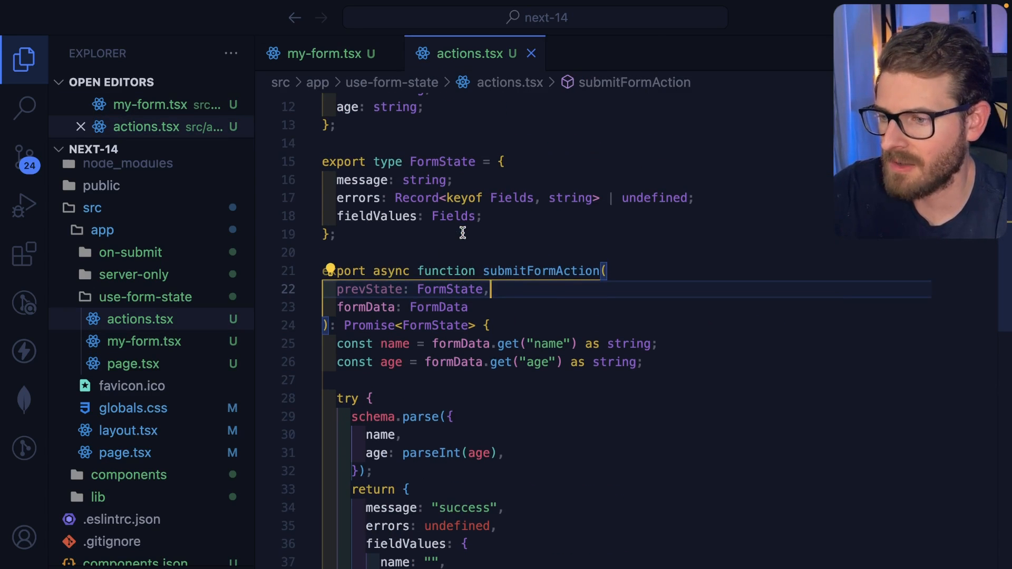
pyautogui.moveTo(339, 307)
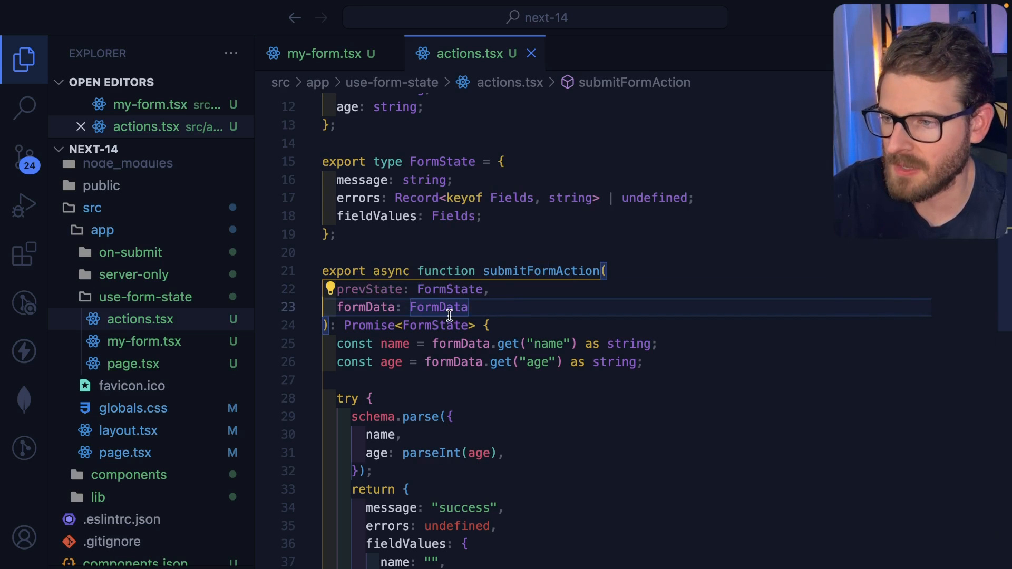
pyautogui.moveTo(497, 362)
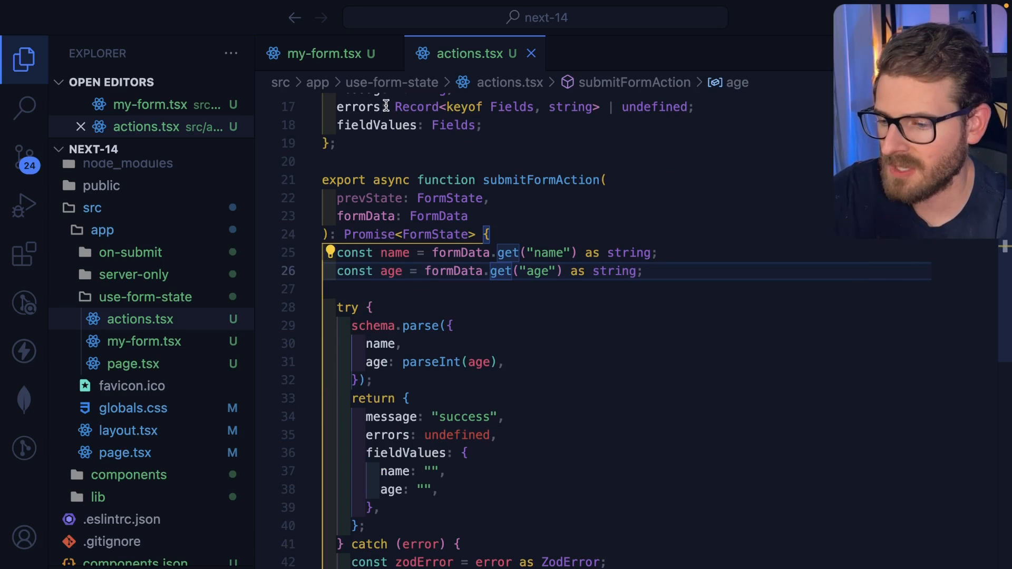
pyautogui.scroll(-3)
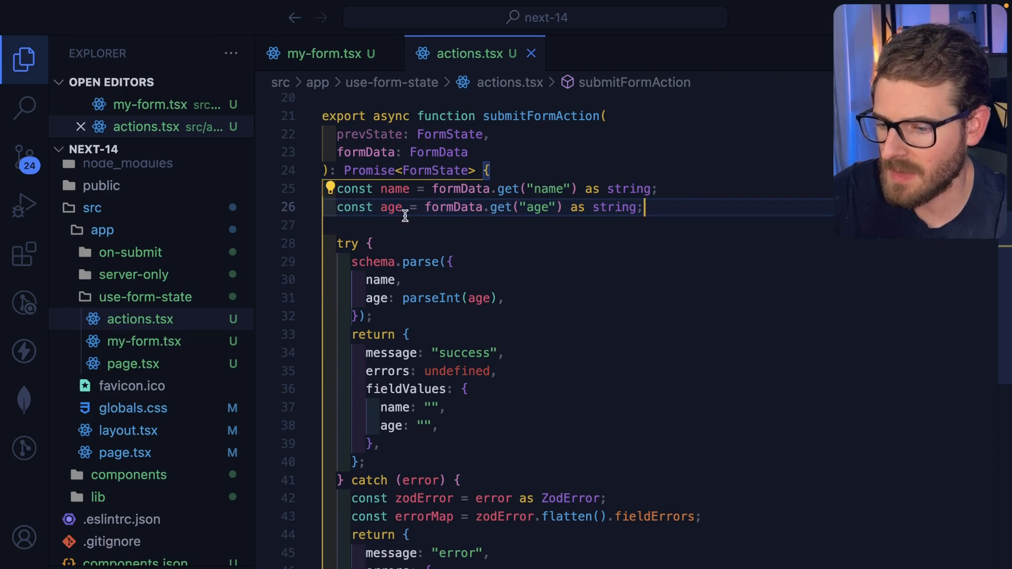
pyautogui.scroll(-3)
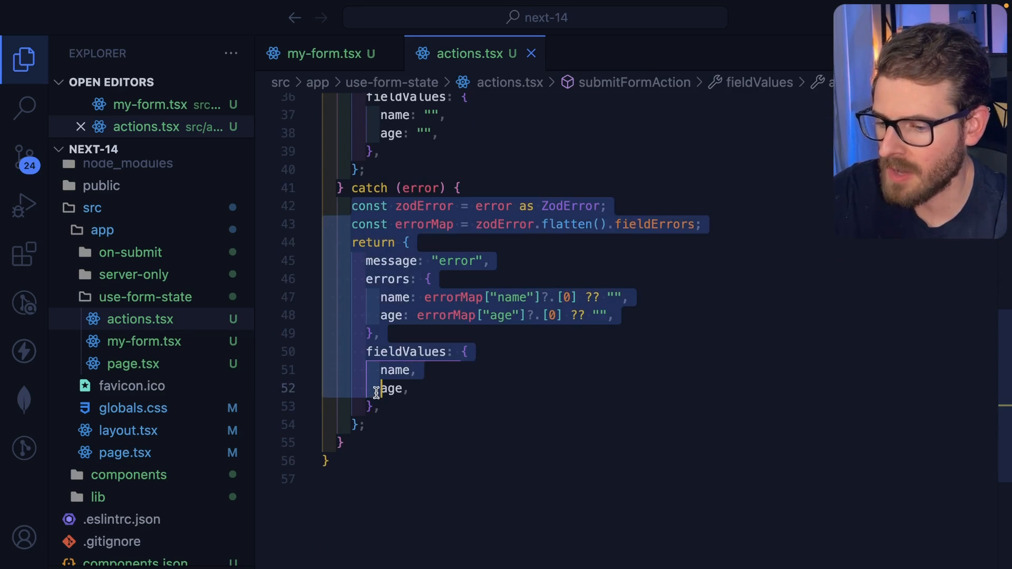
pyautogui.moveTo(567, 225)
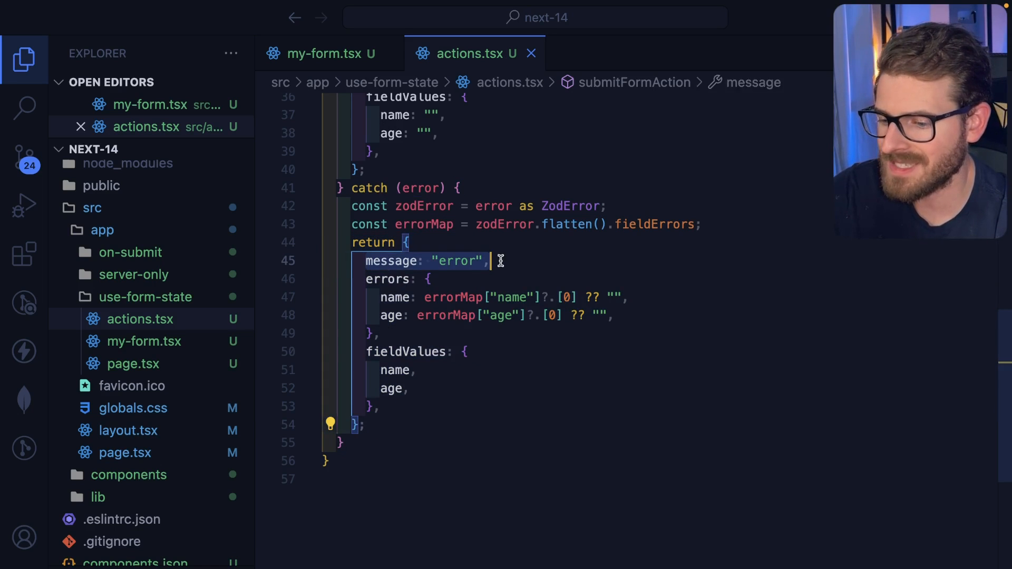
# Step: Point out the error message and errors object in the catch block's return
pyautogui.click(490, 261)
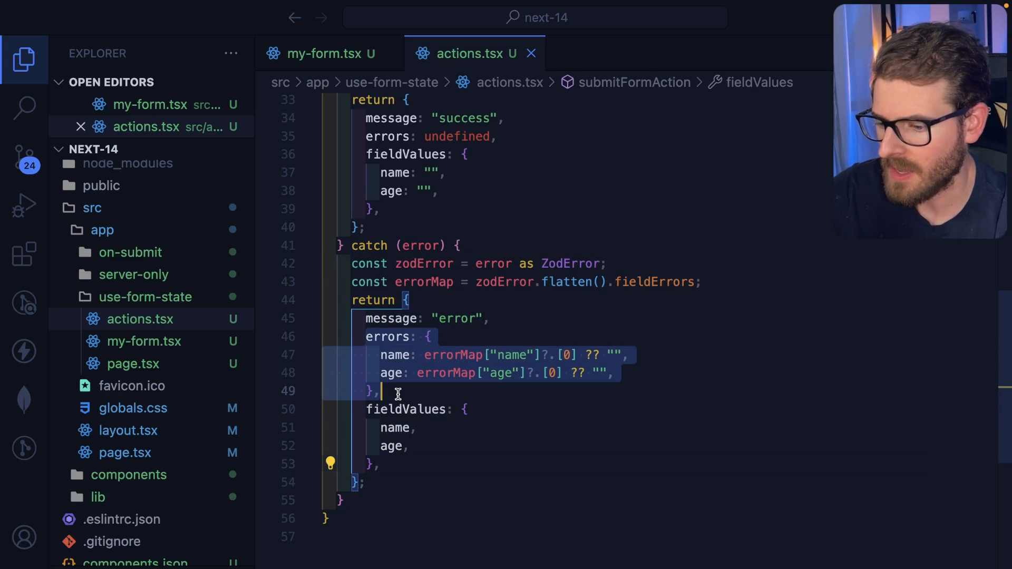
pyautogui.click(624, 355)
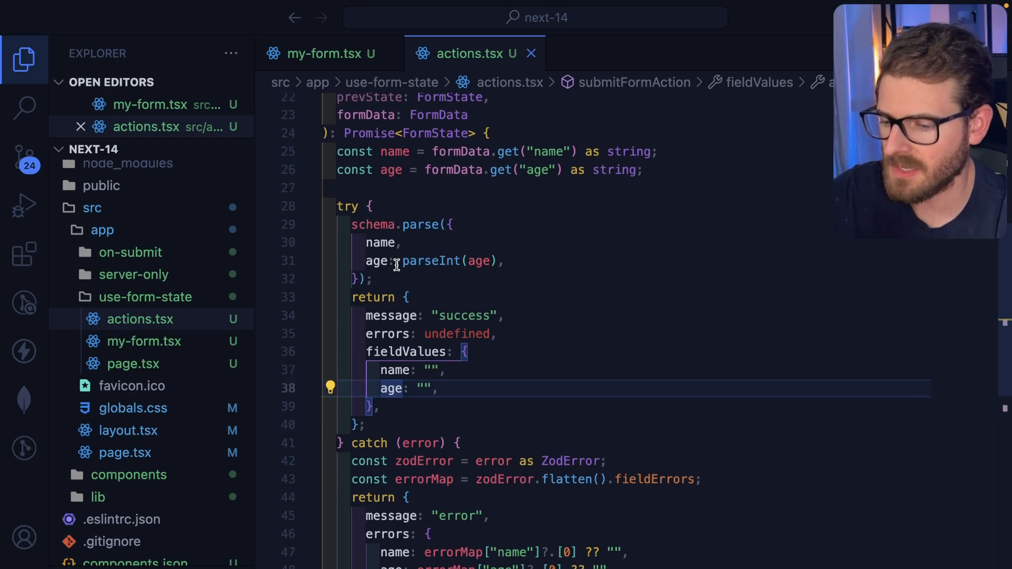
pyautogui.scroll(-3)
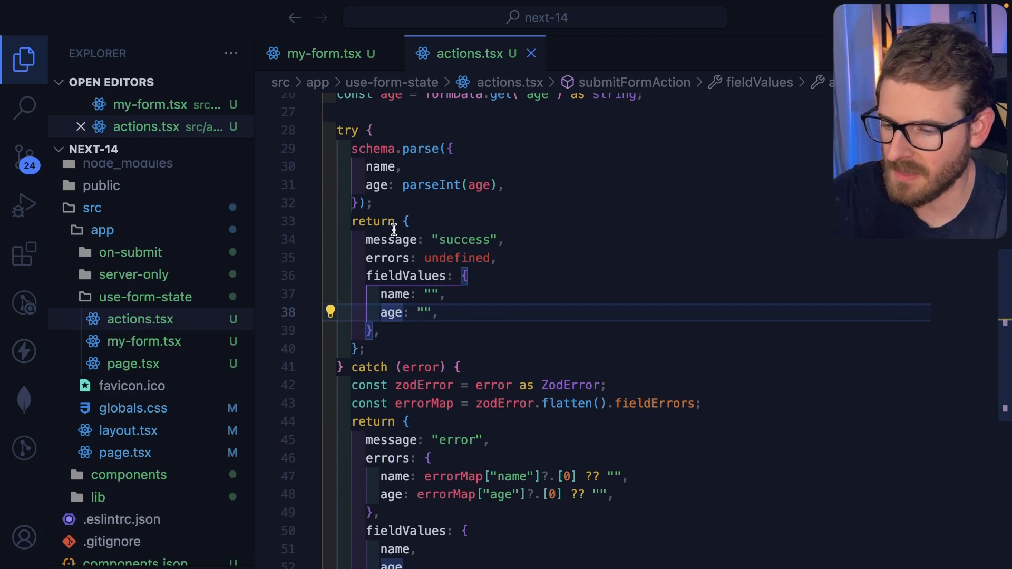
# Step: Return to my-form.tsx and scroll to the useFormState initial state
pyautogui.click(323, 52)
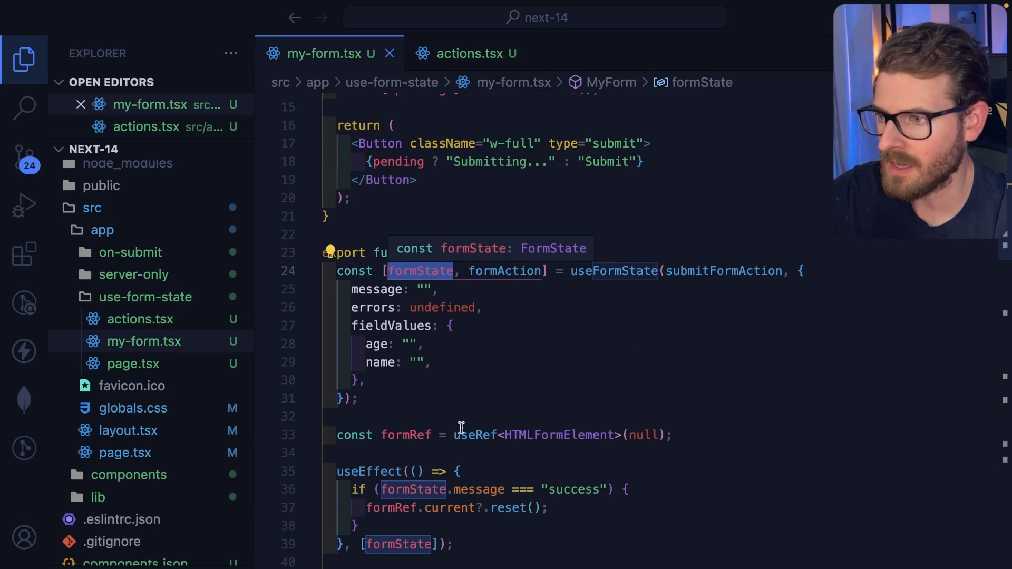
pyautogui.scroll(-3)
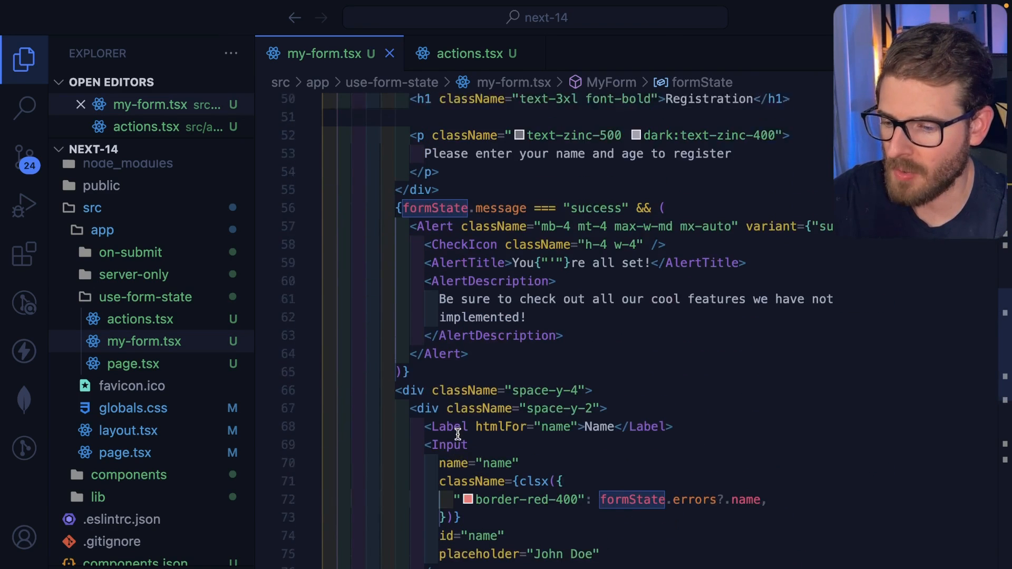
pyautogui.scroll(-3)
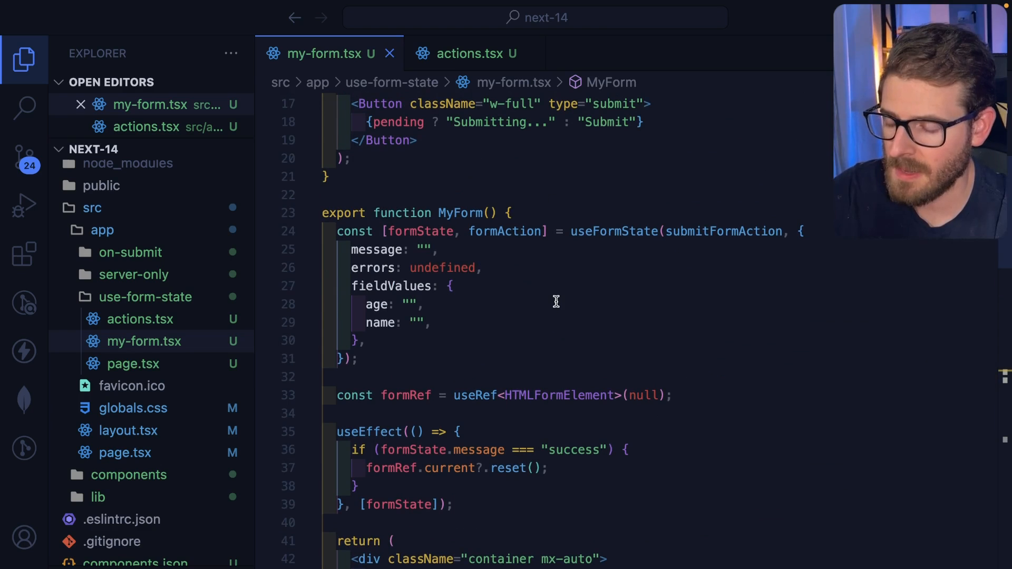
# Step: Sketch an onSubmit handler calling formAction() and await submitFormAction()
pyautogui.scroll(-3)
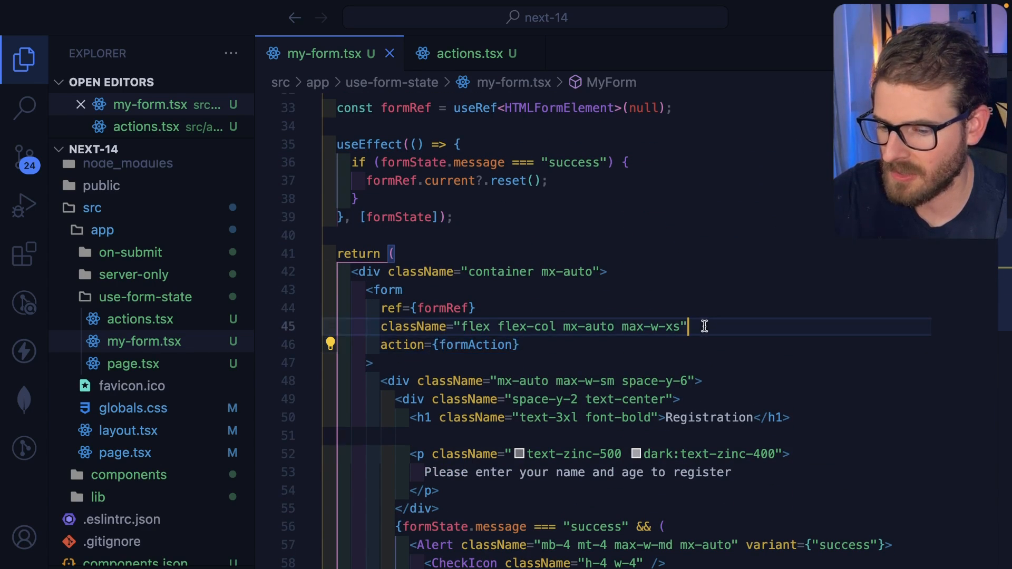
pyautogui.write('onSubmit={()}')
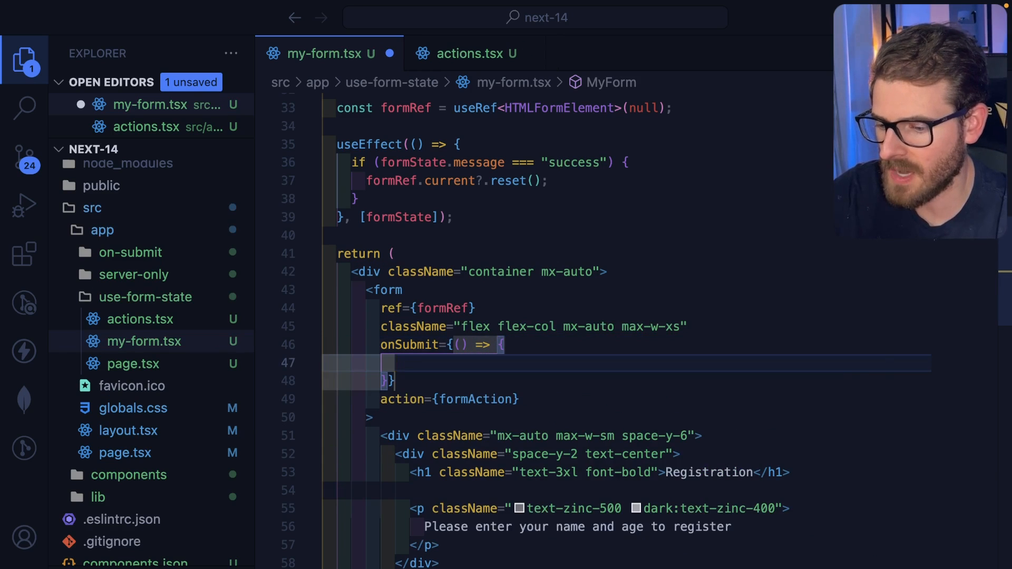
pyautogui.write('formAction()')
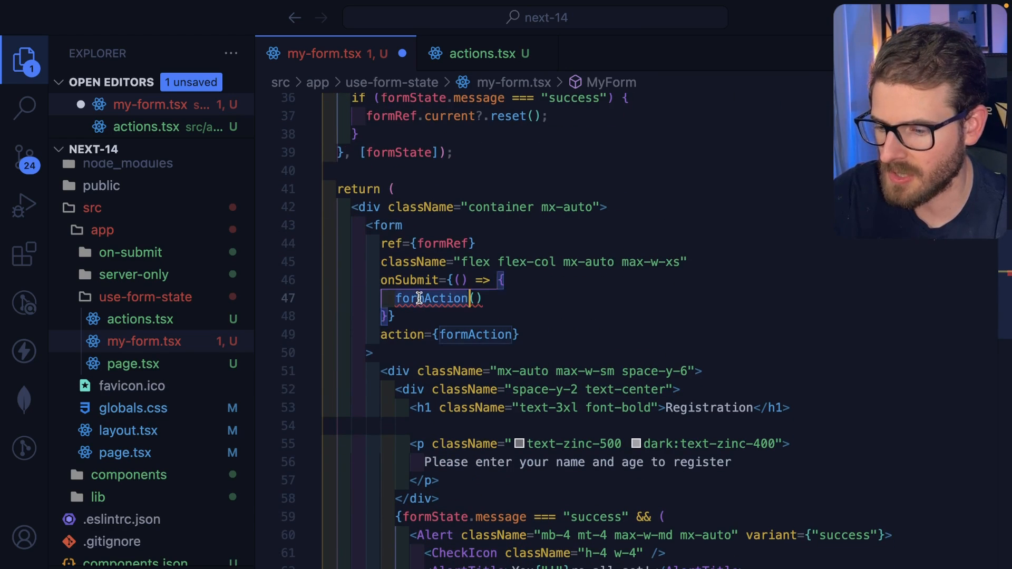
pyautogui.write('await submitFormAction()')
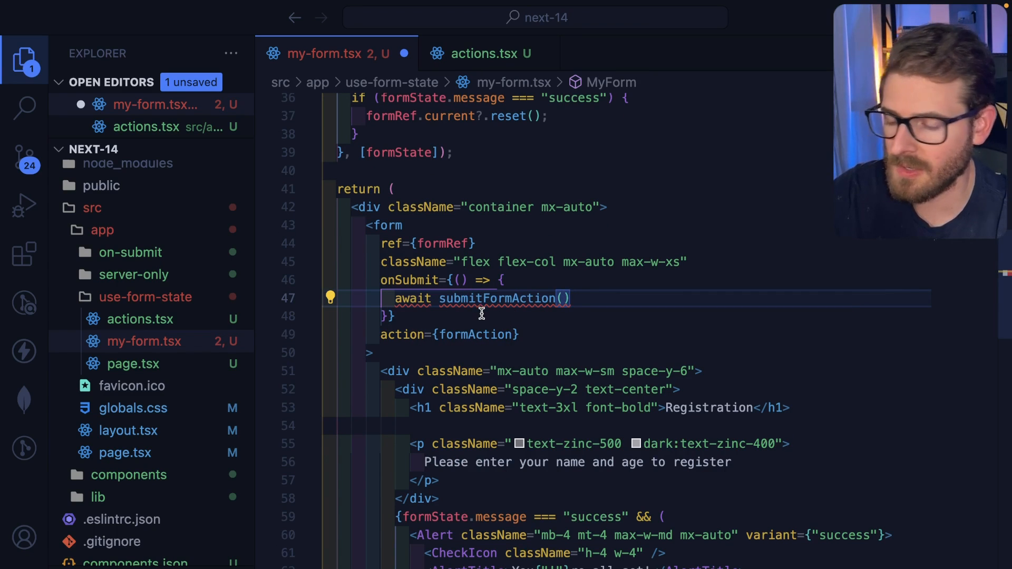
pyautogui.moveTo(510, 280)
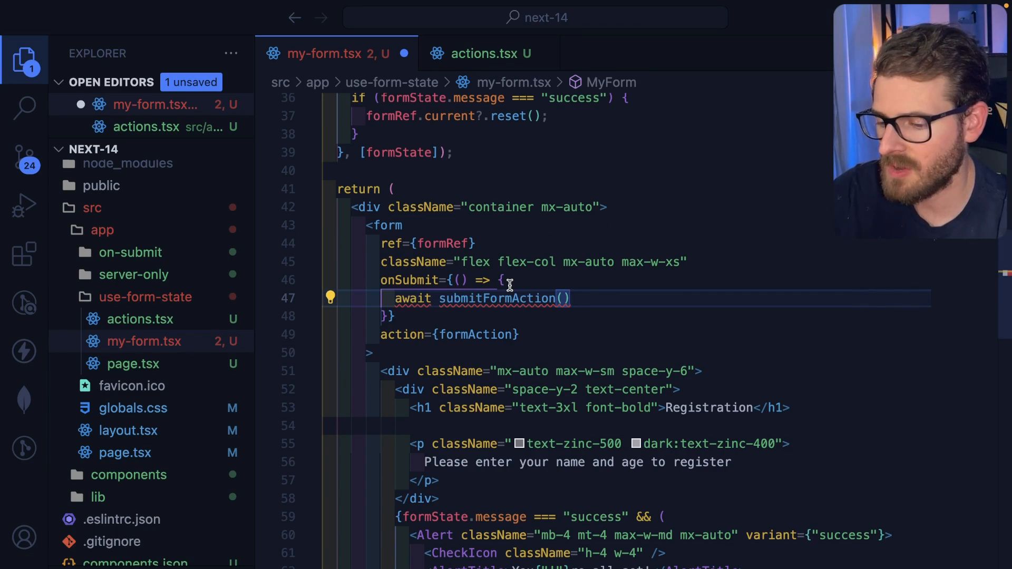
# Step: Go back to actions.tsx's catch block returning errors with fieldValues
pyautogui.scroll(3)
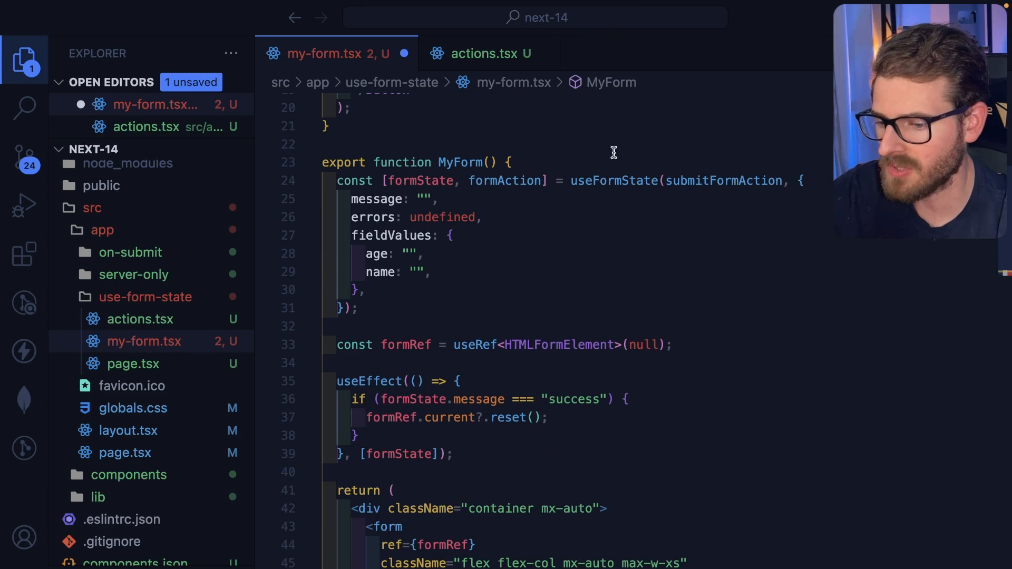
pyautogui.scroll(-3)
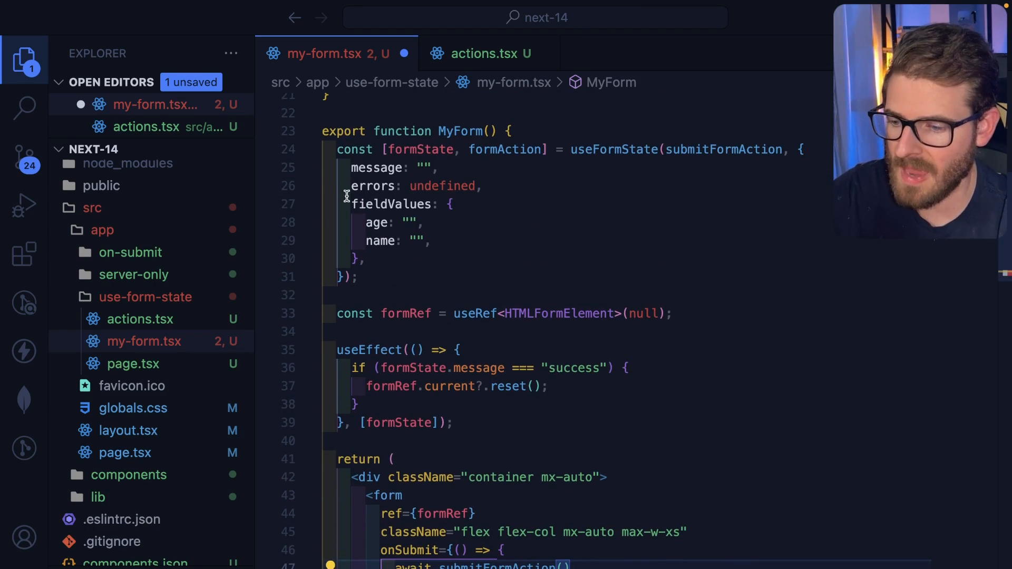
pyautogui.scroll(-3)
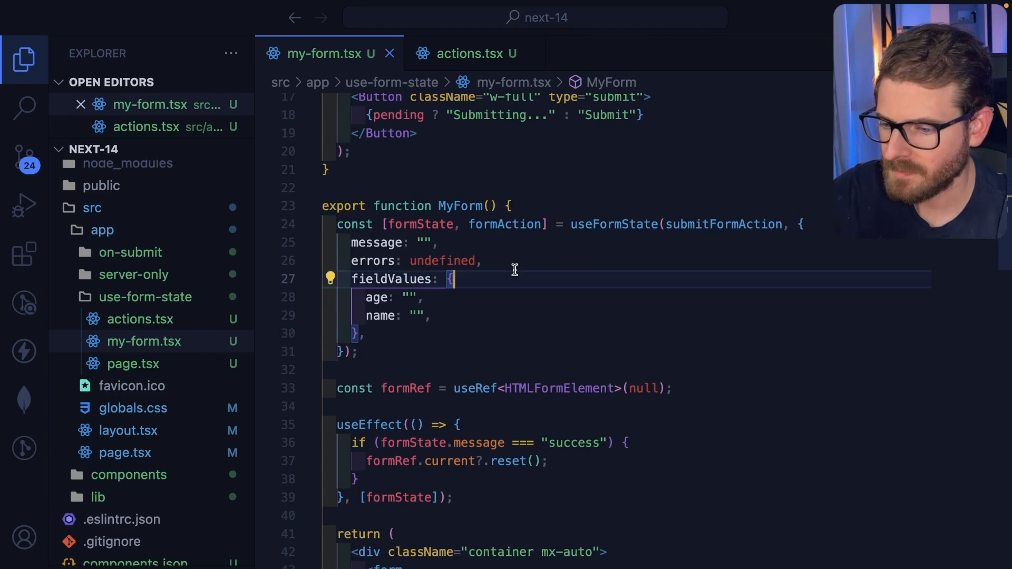
pyautogui.click(476, 53)
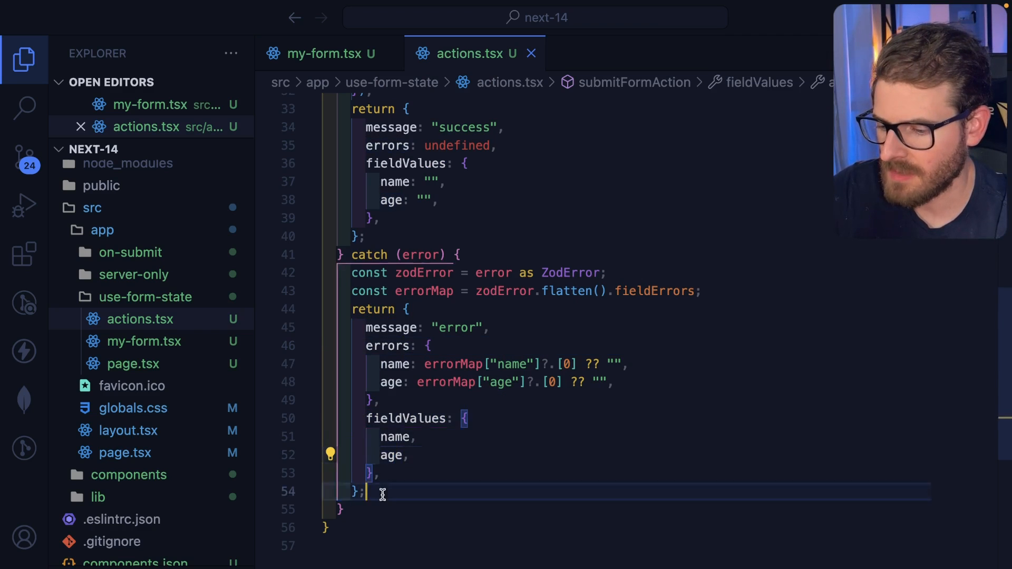
# Step: Disable JavaScript via the DevTools command menu and submit with the name empty
pyautogui.click(327, 53)
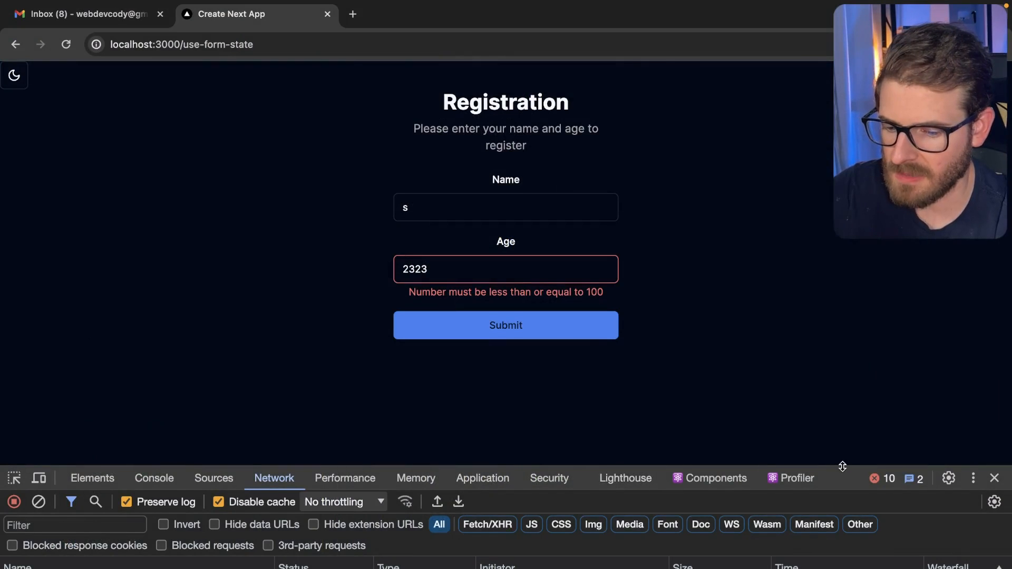
pyautogui.write('>java')
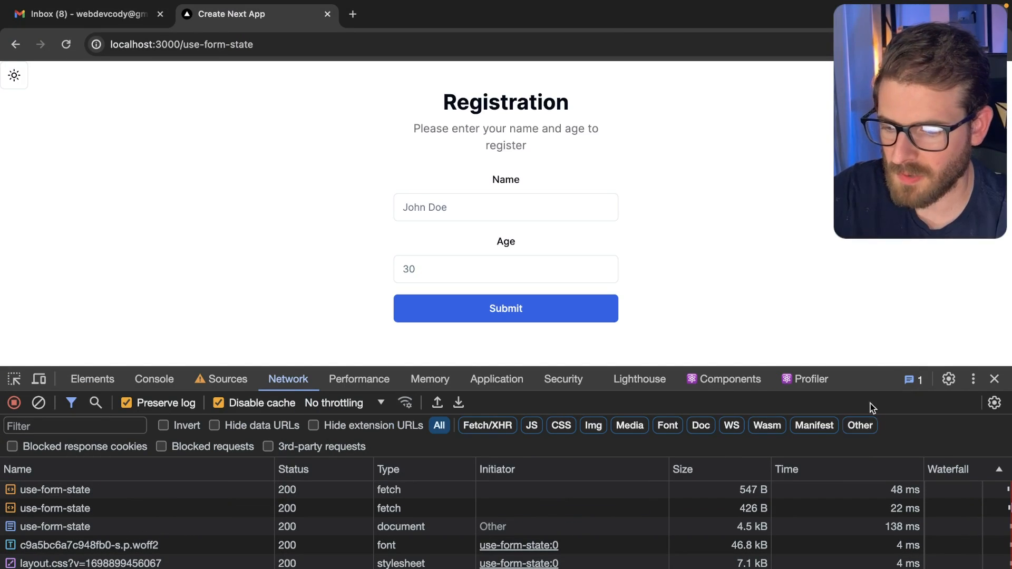
pyautogui.write('asdf')
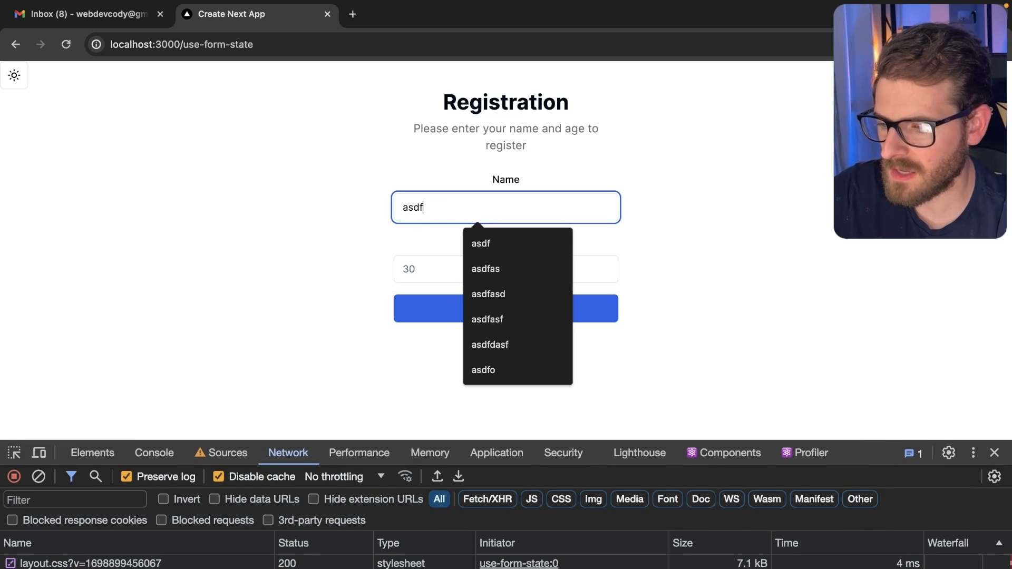
pyautogui.click(505, 269)
pyautogui.write('30')
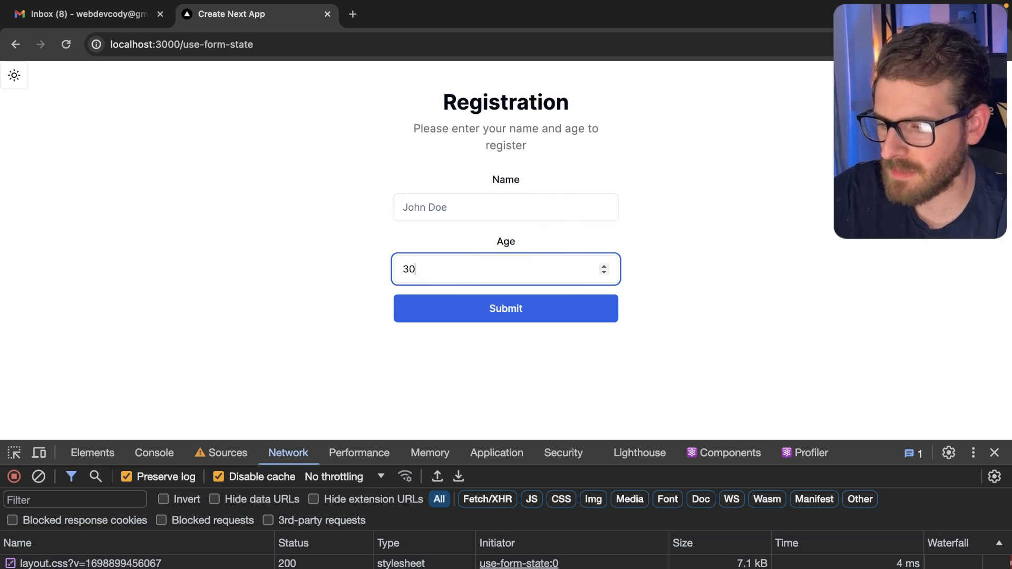
pyautogui.click(505, 309)
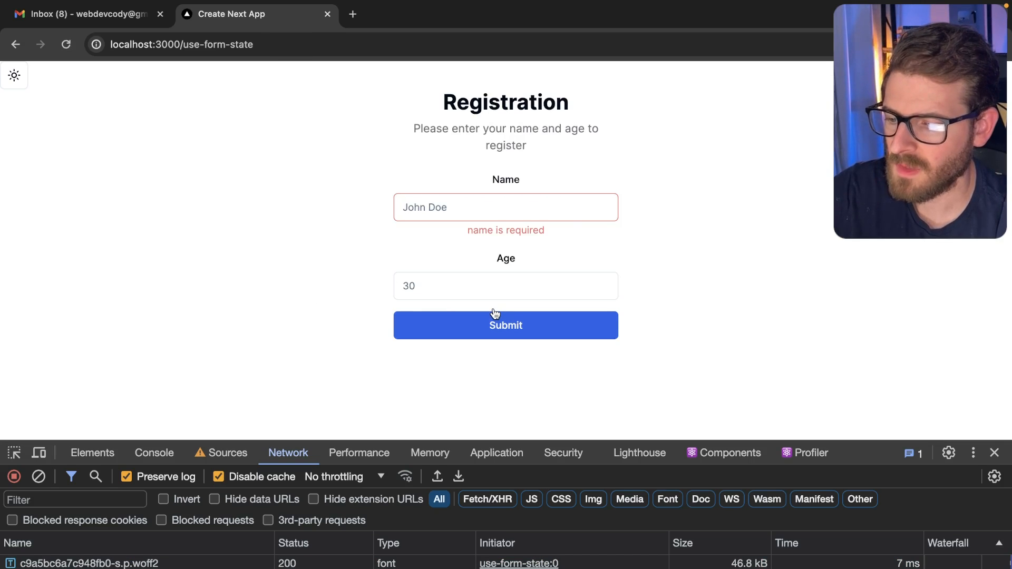
# Step: Enter age 30 and submit the form again
pyautogui.click(506, 286)
pyautogui.write('50')
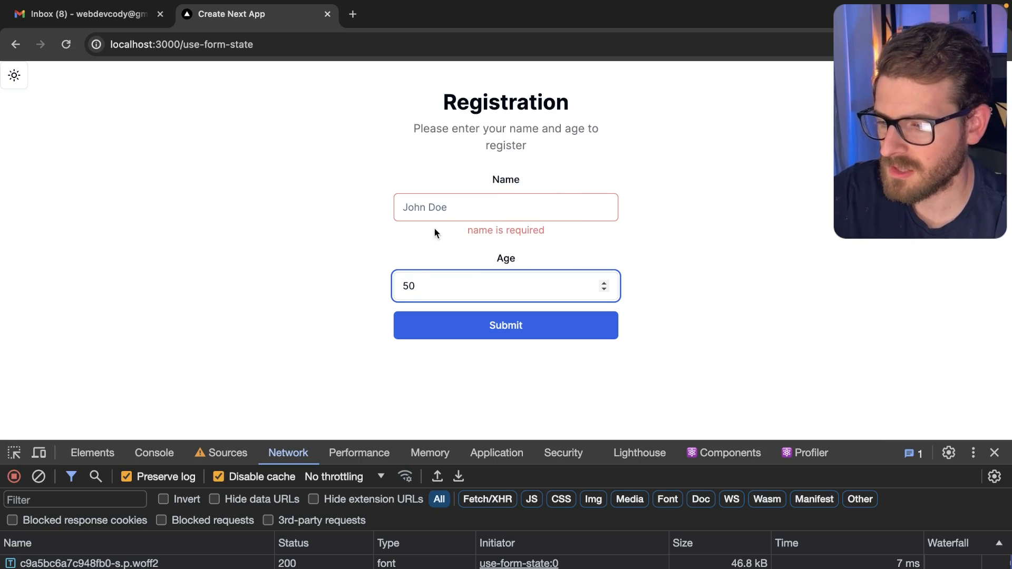
pyautogui.write('30')
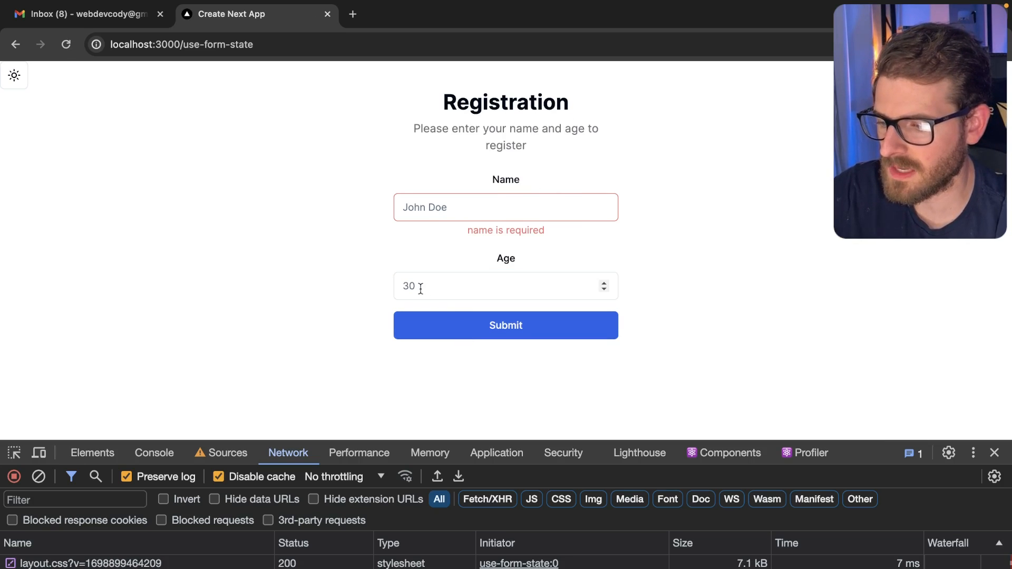
pyautogui.click(505, 286)
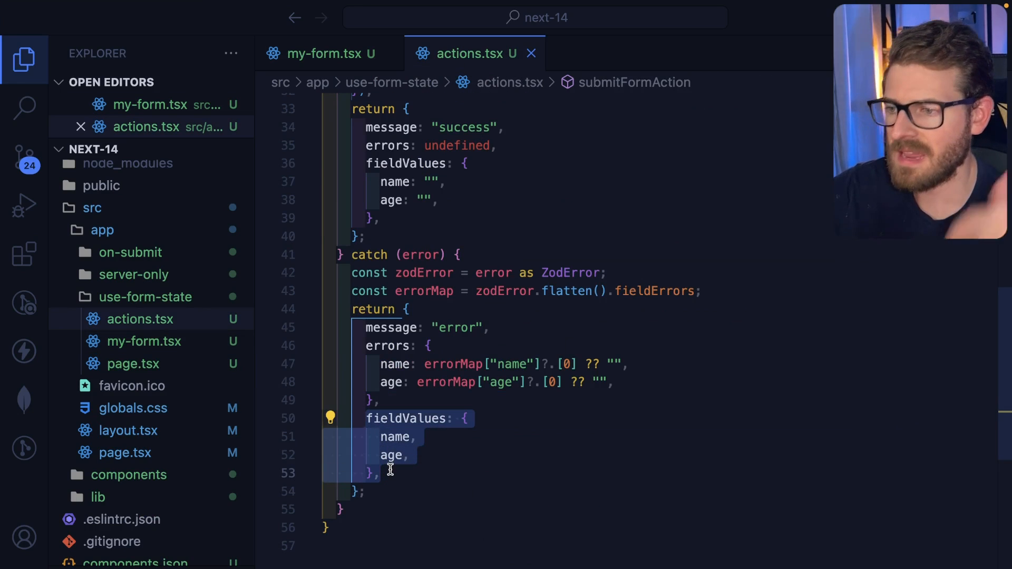
pyautogui.moveTo(339, 54)
pyautogui.write('defa')
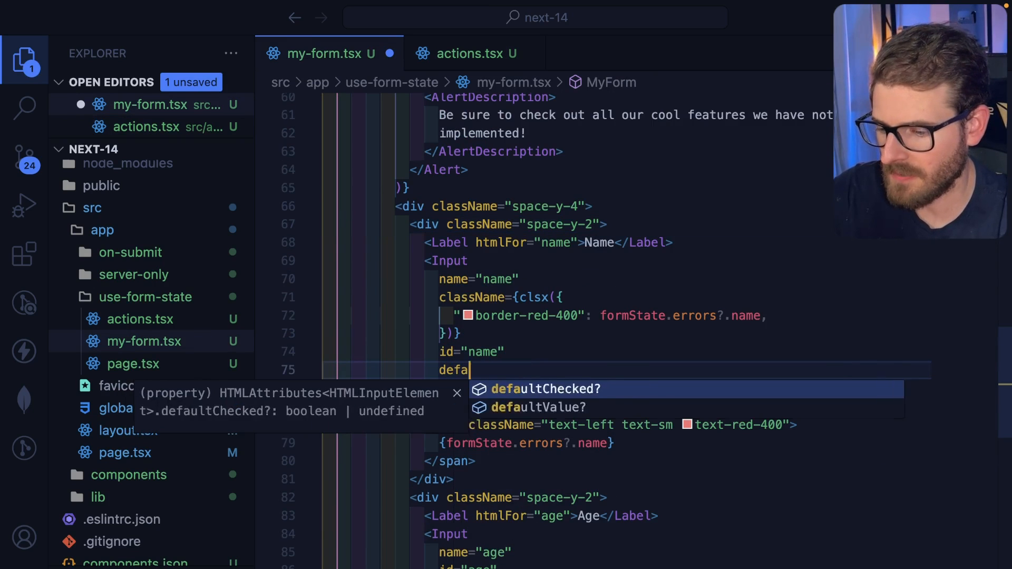
# Step: Give the name Input defaultValue={formState.fieldValues.name}
pyautogui.click(547, 408)
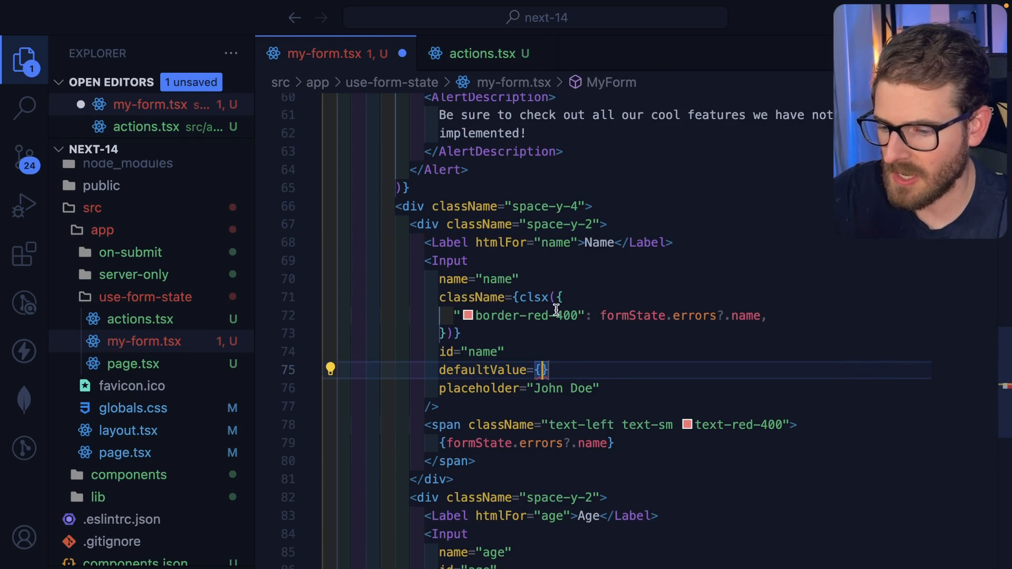
pyautogui.write('formState.fieldValues')
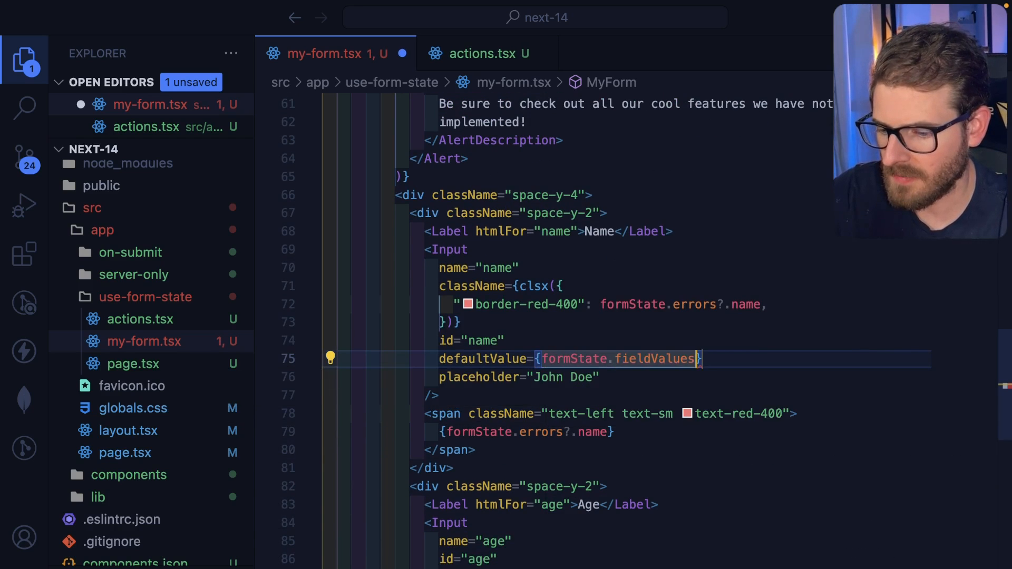
pyautogui.write('.name')
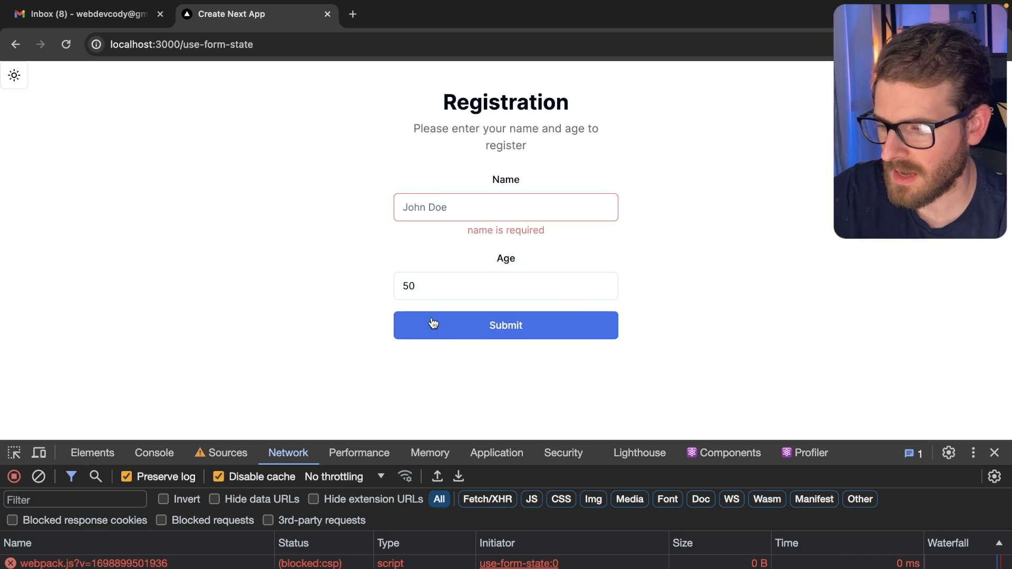
# Step: Submit invalid age 10 to confirm values persist, then submit 23425 successfully
pyautogui.write('10')
pyautogui.write('asdfas')
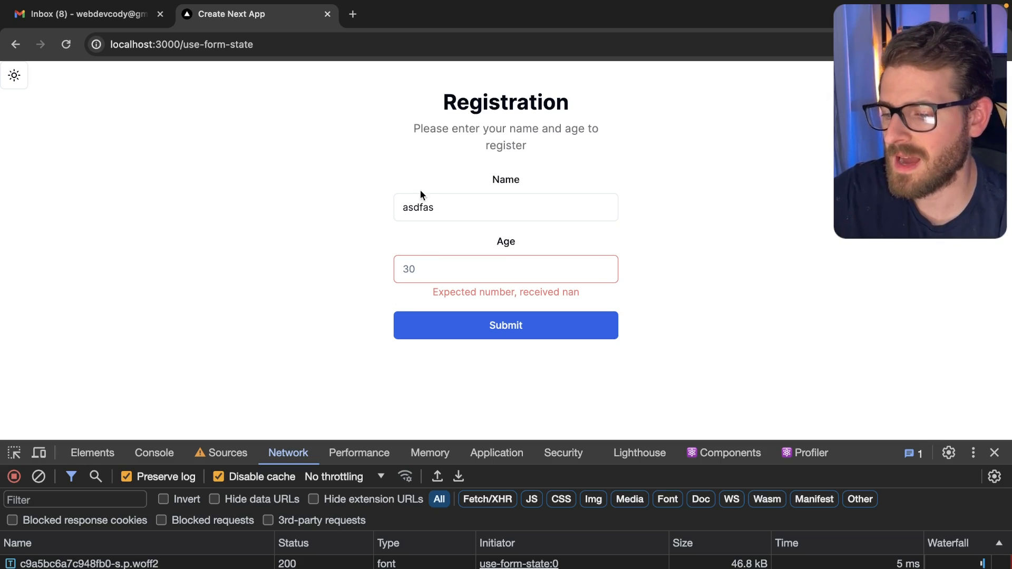
pyautogui.moveTo(491, 184)
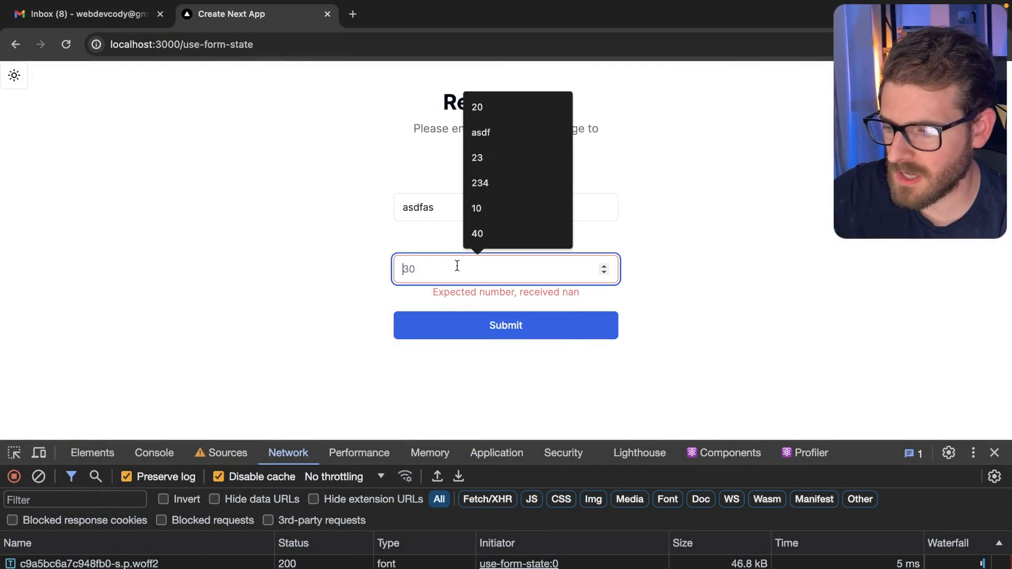
pyautogui.write('23425')
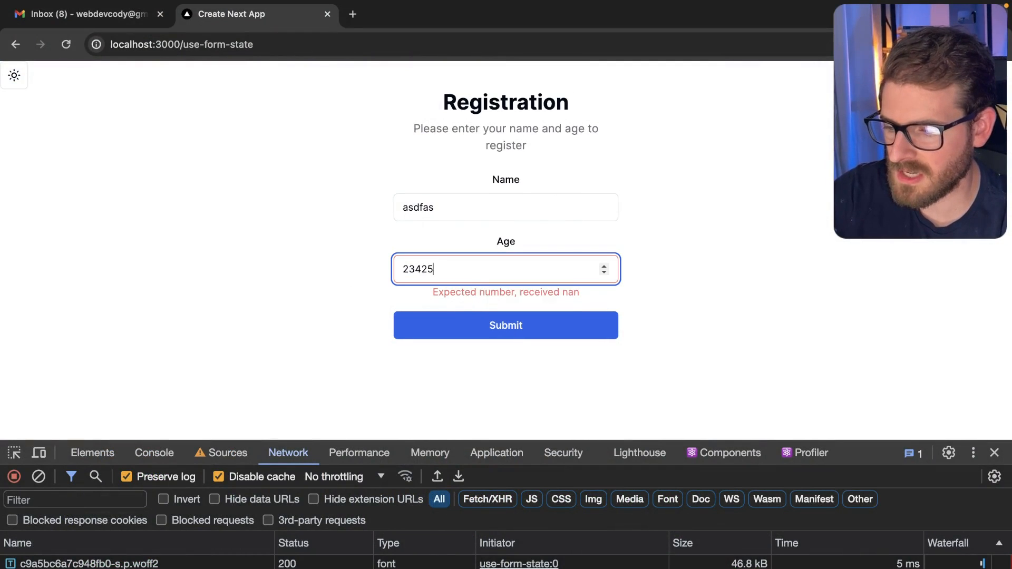
pyautogui.click(506, 325)
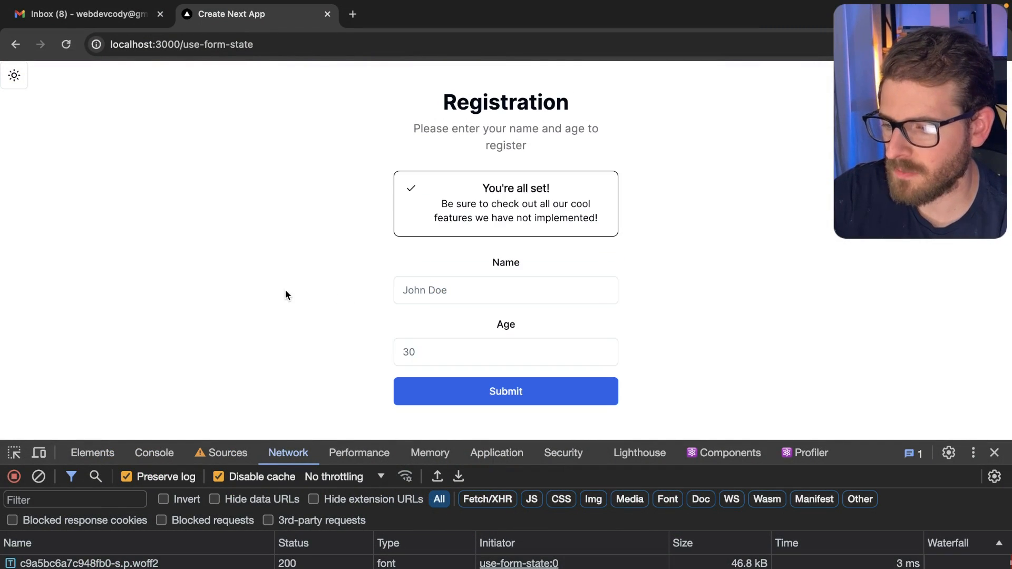
pyautogui.moveTo(345, 274)
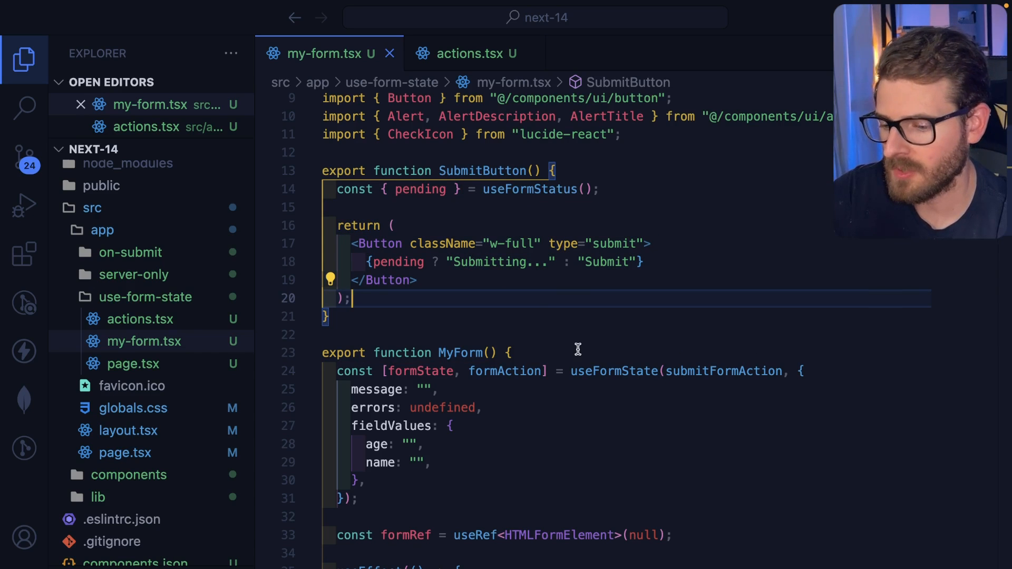
# Step: Review useFormState and the fieldValues-based inputs in my-form.tsx
pyautogui.doubleClick(614, 371)
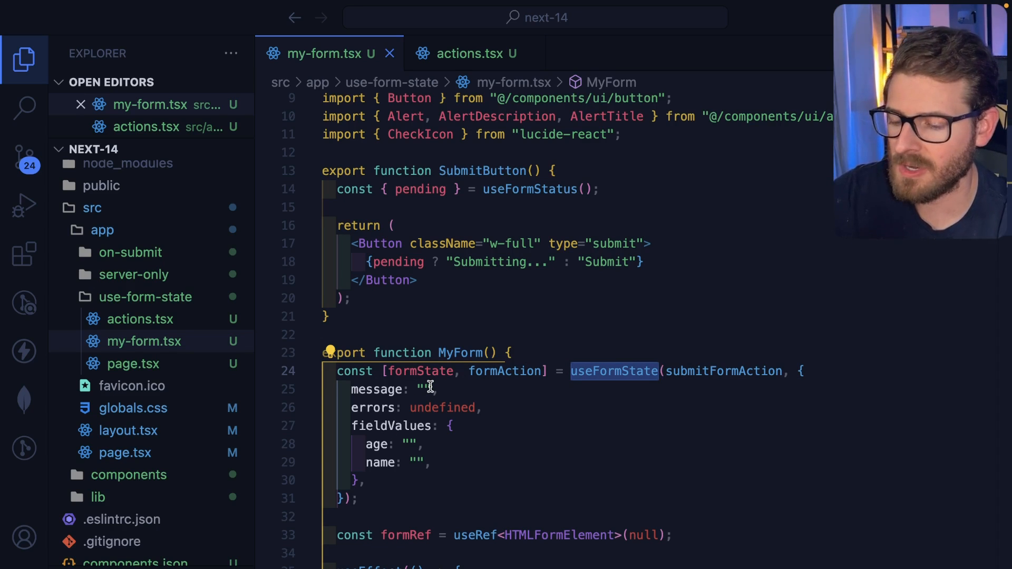
pyautogui.scroll(-3)
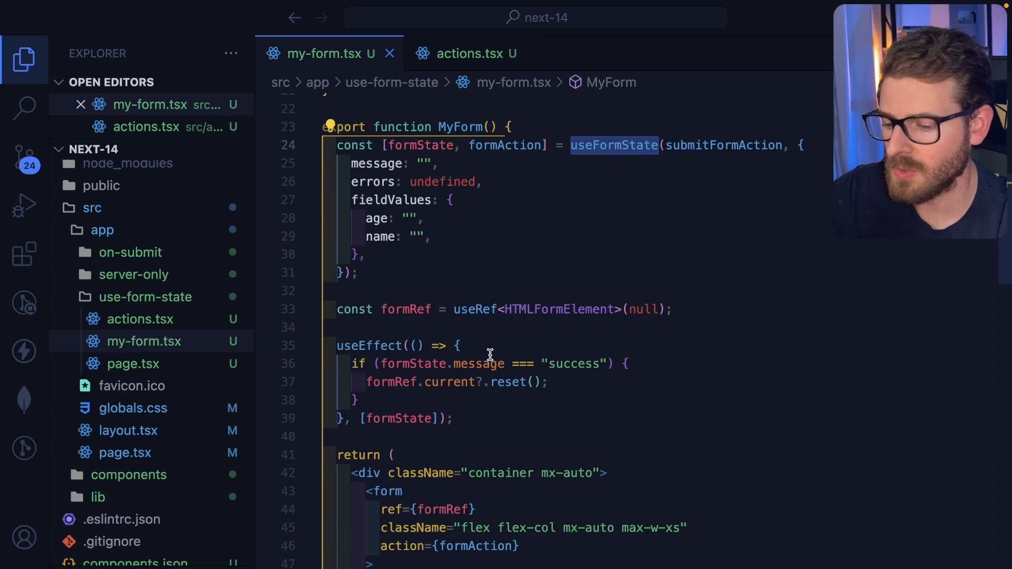
pyautogui.moveTo(506, 381)
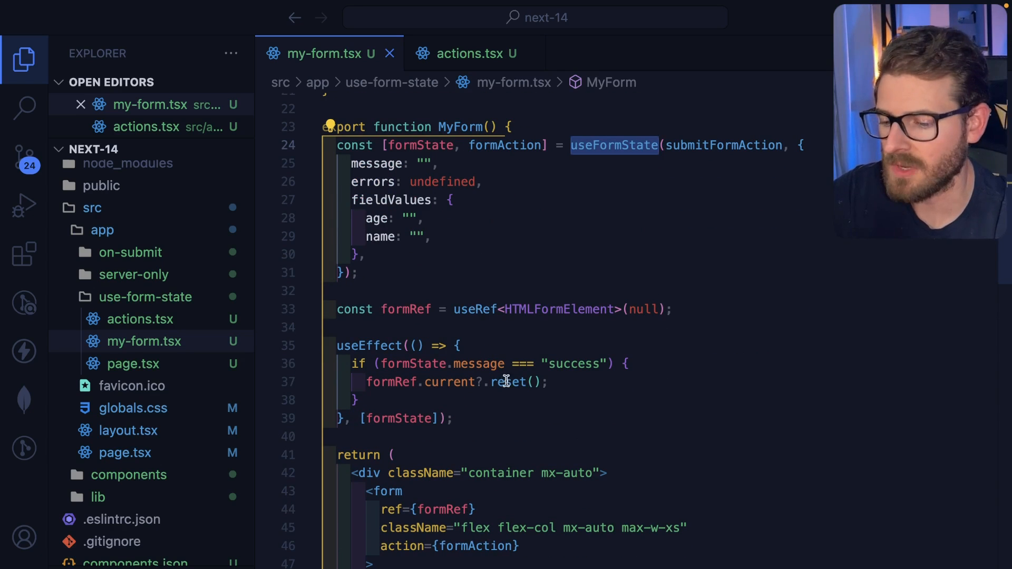
pyautogui.scroll(-3)
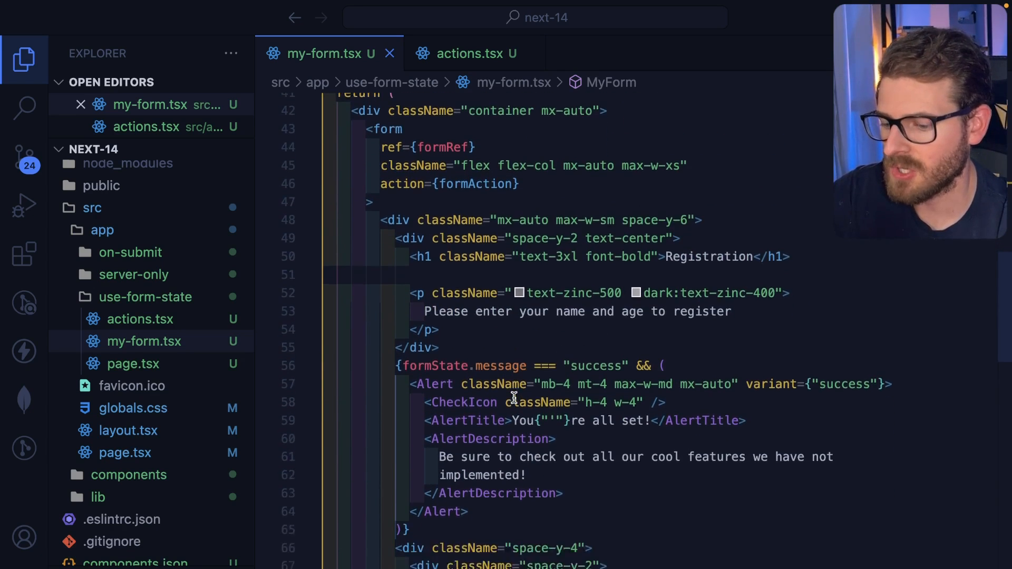
pyautogui.scroll(-3)
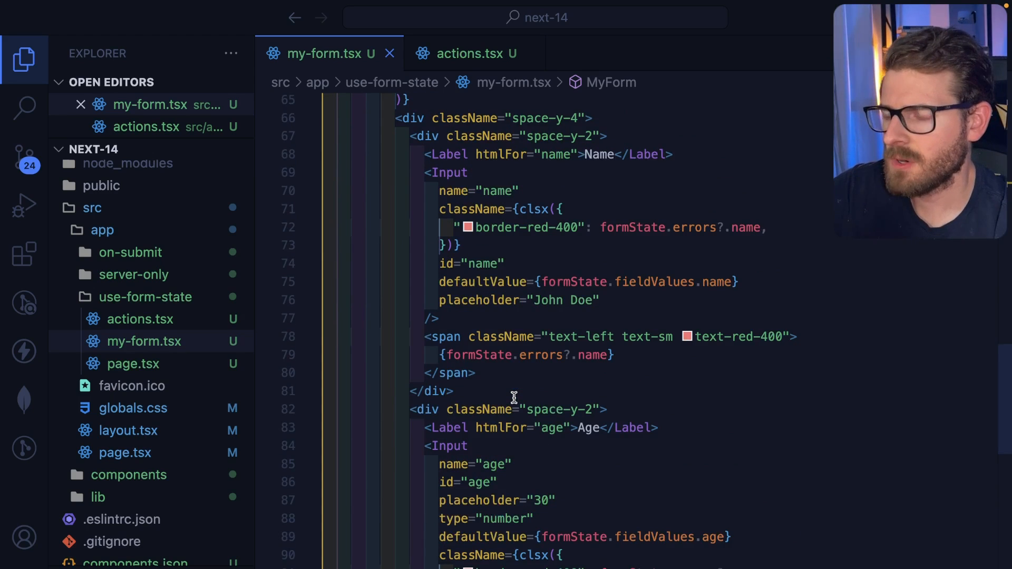
pyautogui.scroll(-3)
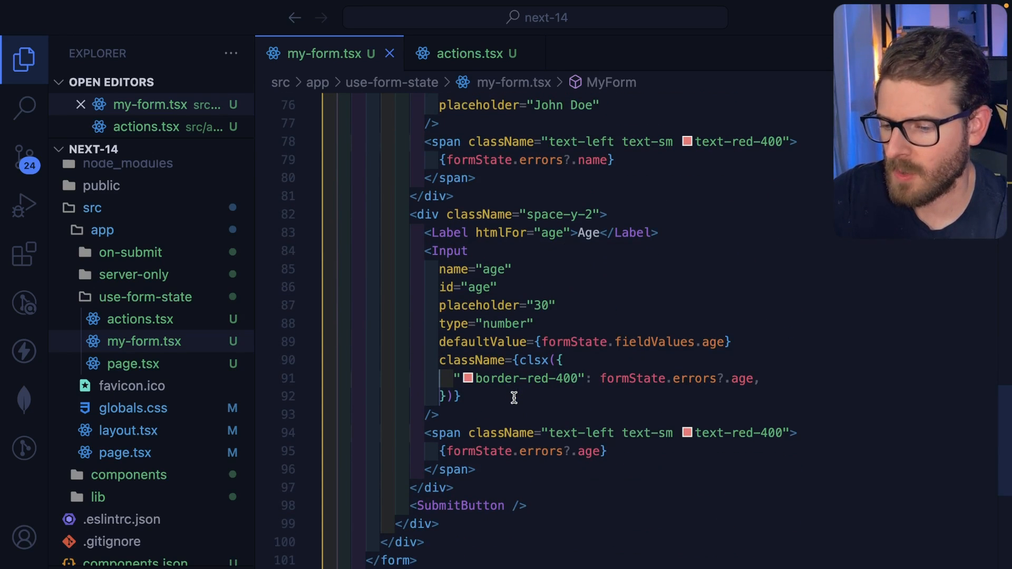
# Step: Show actions.tsx's success branch returning empty name and age fieldValues
pyautogui.click(476, 53)
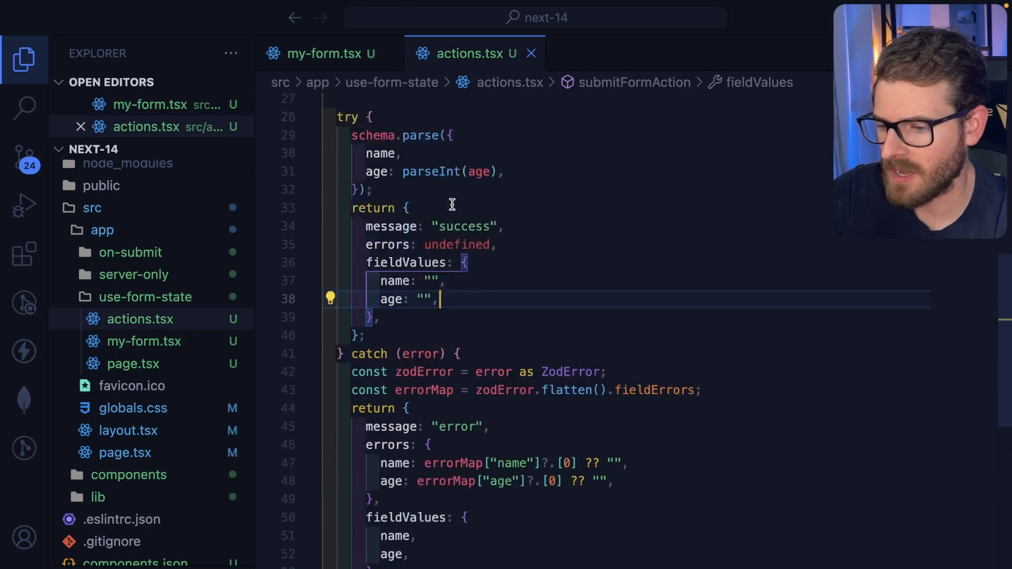
pyautogui.scroll(3)
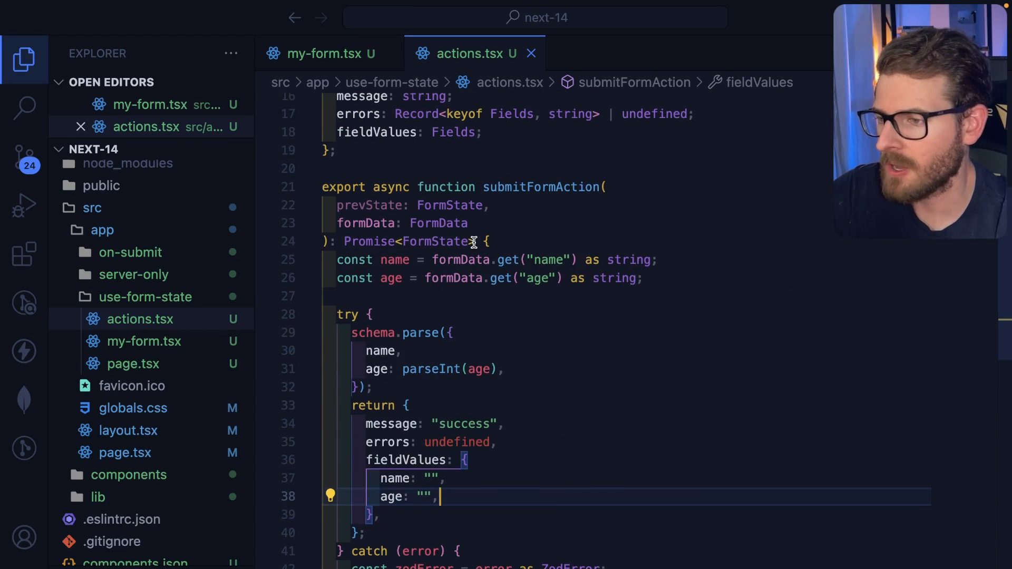
pyautogui.scroll(-3)
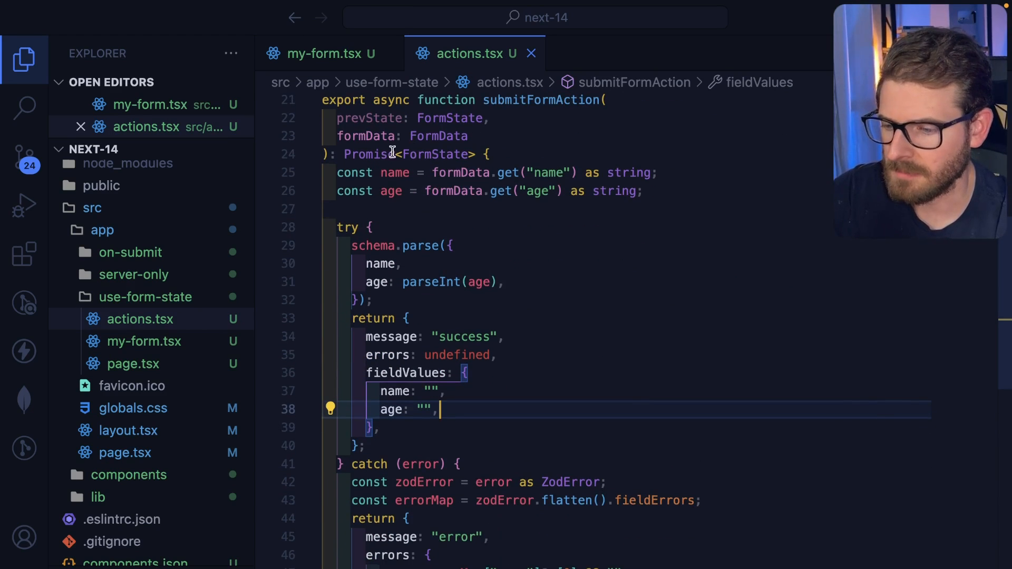